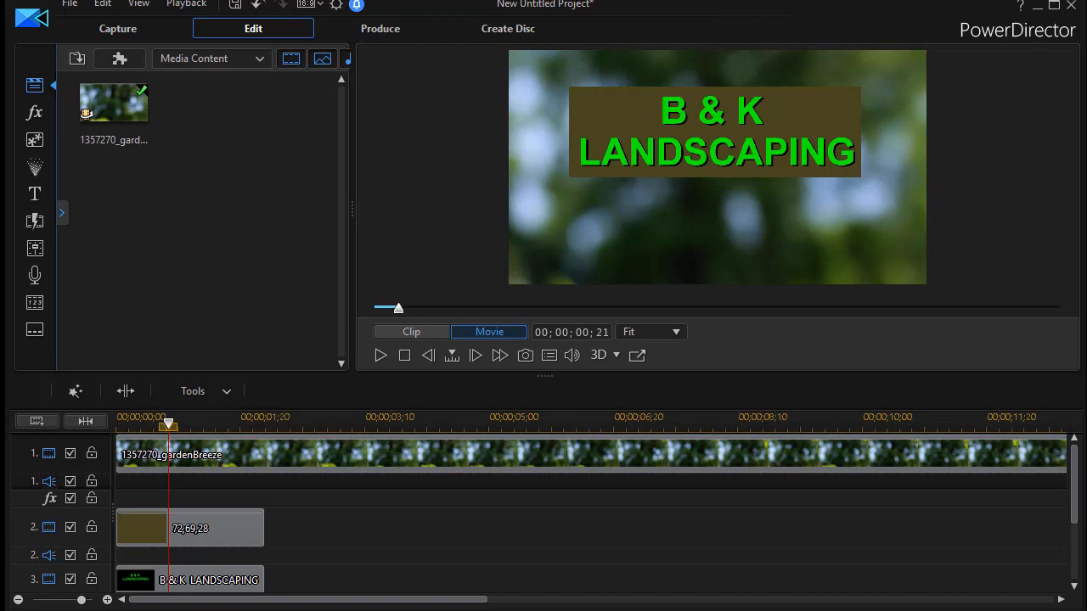
pyautogui.moveTo(263, 485)
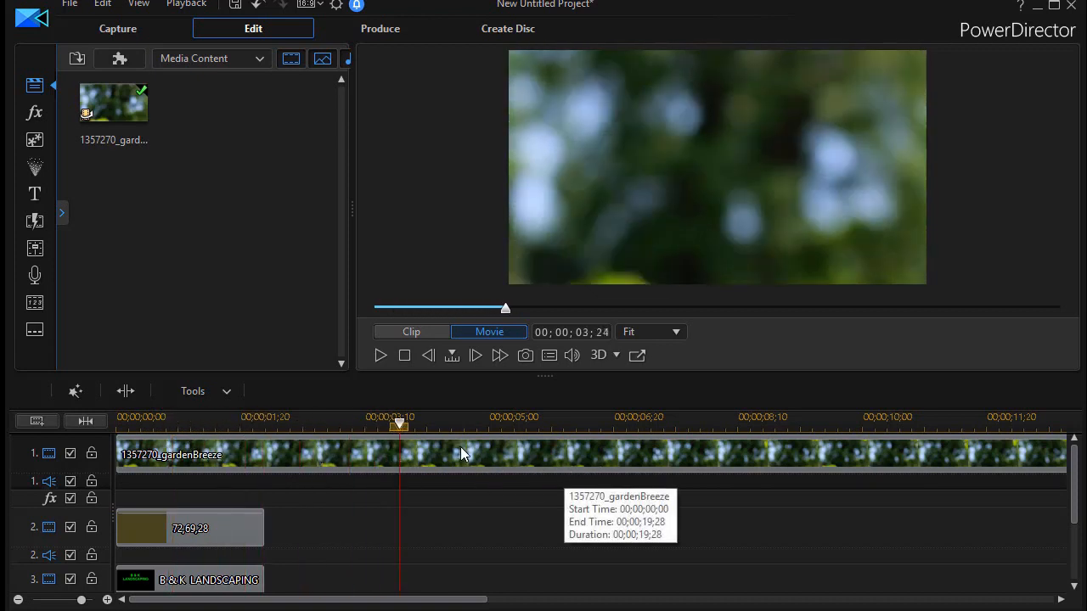
pyautogui.moveTo(559, 468)
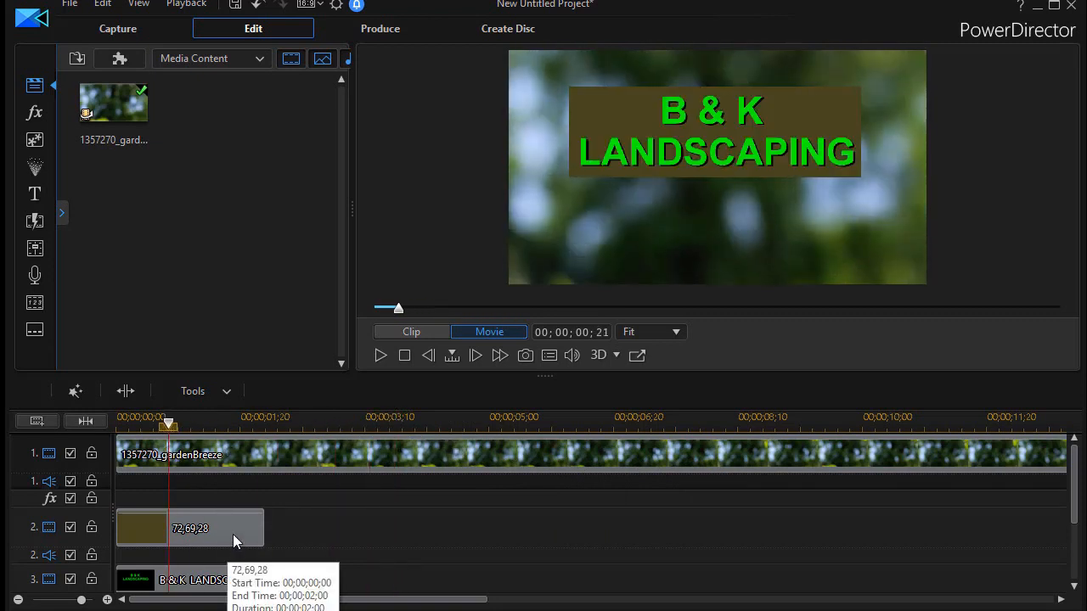
pyautogui.moveTo(231, 571)
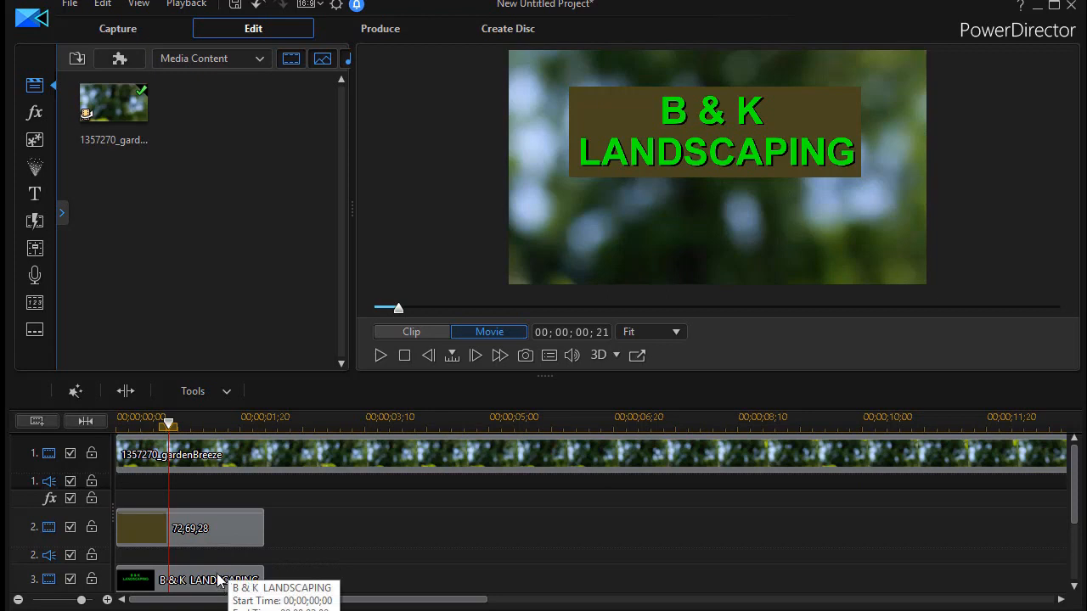
pyautogui.moveTo(258, 529)
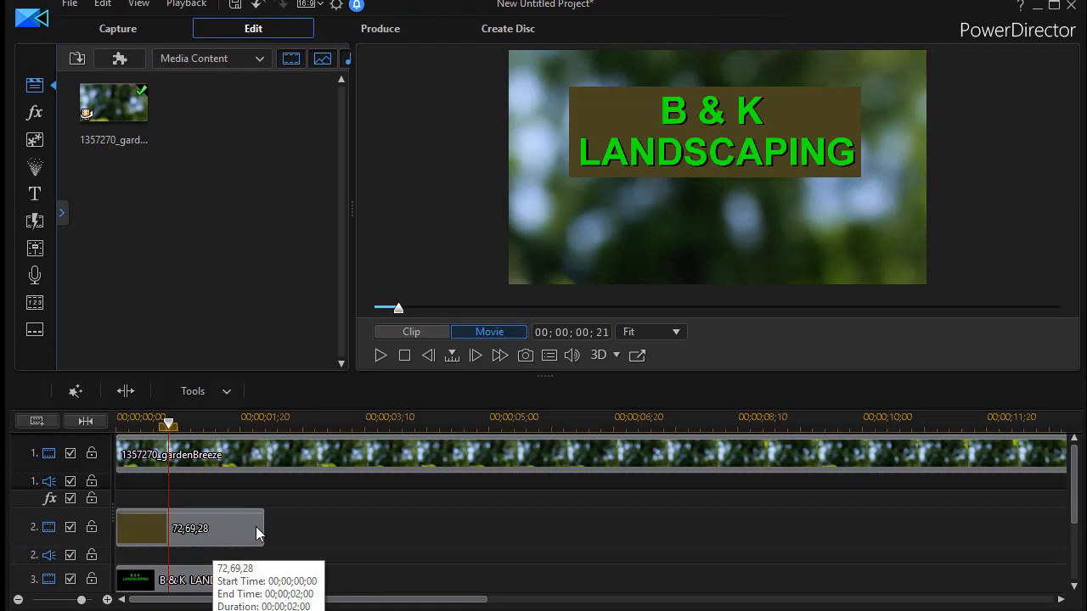
pyautogui.moveTo(360, 562)
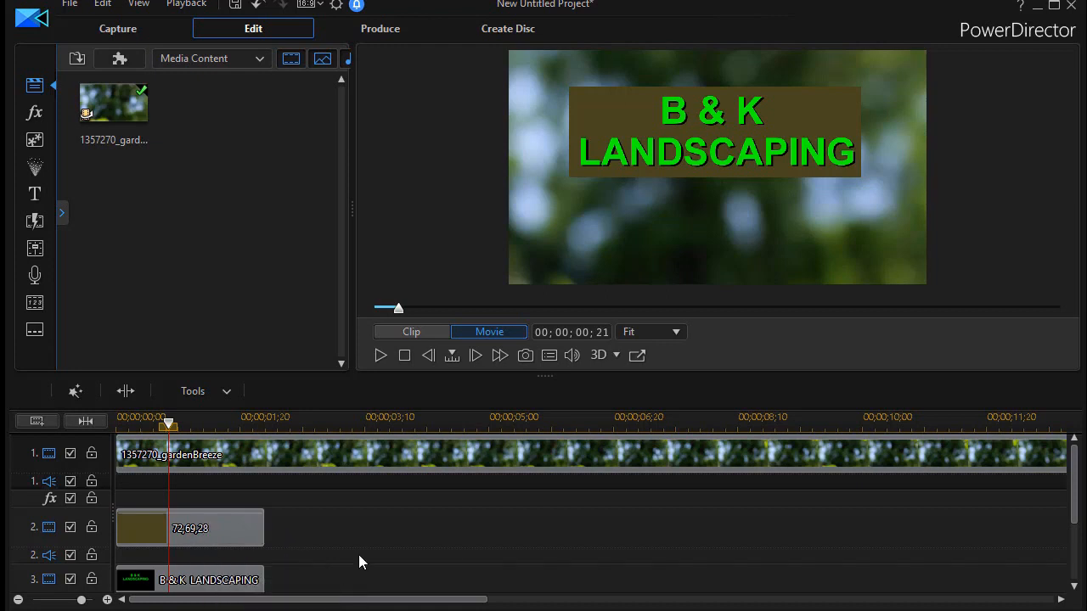
pyautogui.moveTo(269, 577)
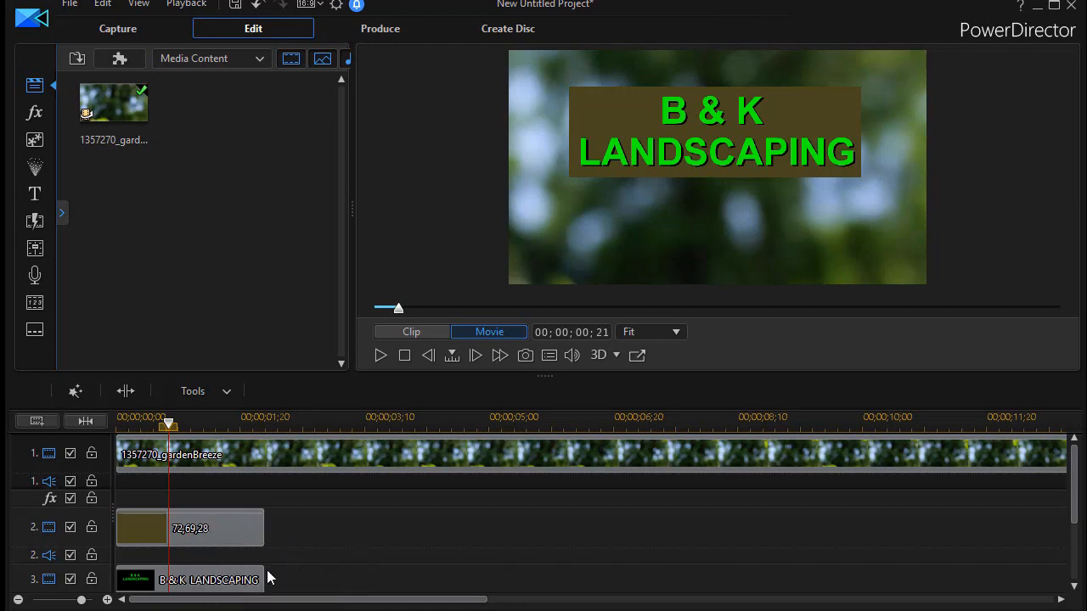
pyautogui.moveTo(296, 585)
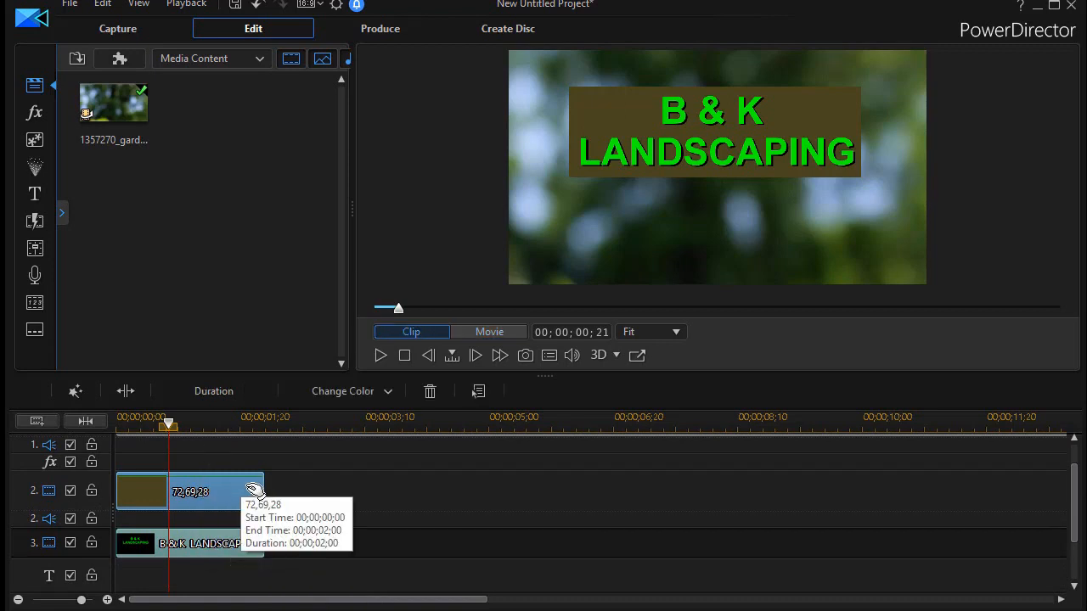
# Ctrl-drag the brown color board and title so copies sit right after the originals.
pyautogui.click(189, 544)
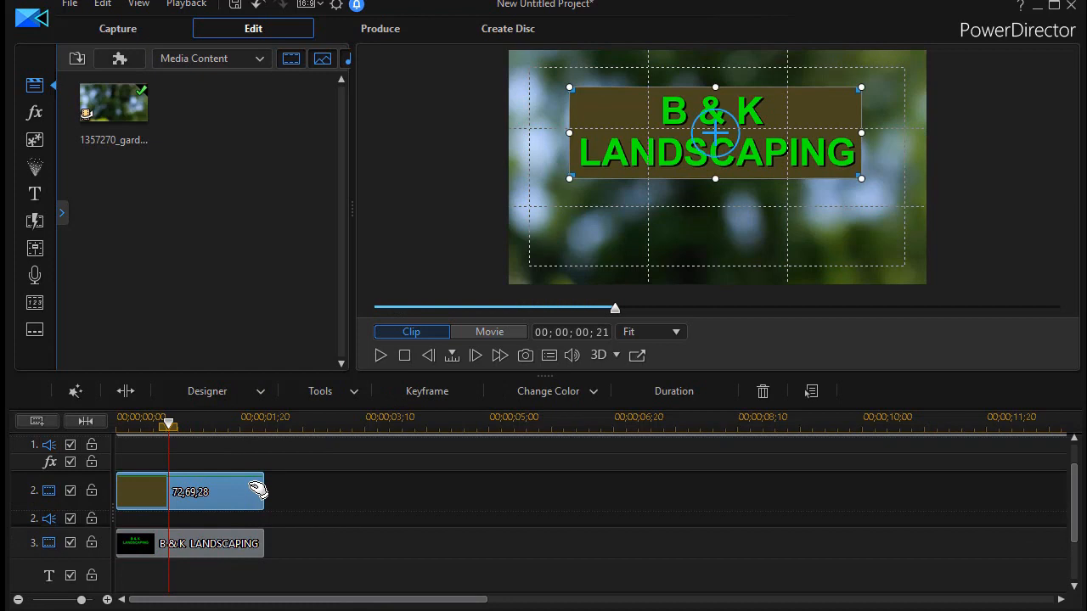
pyautogui.moveTo(170, 425); pyautogui.dragTo(265, 425)
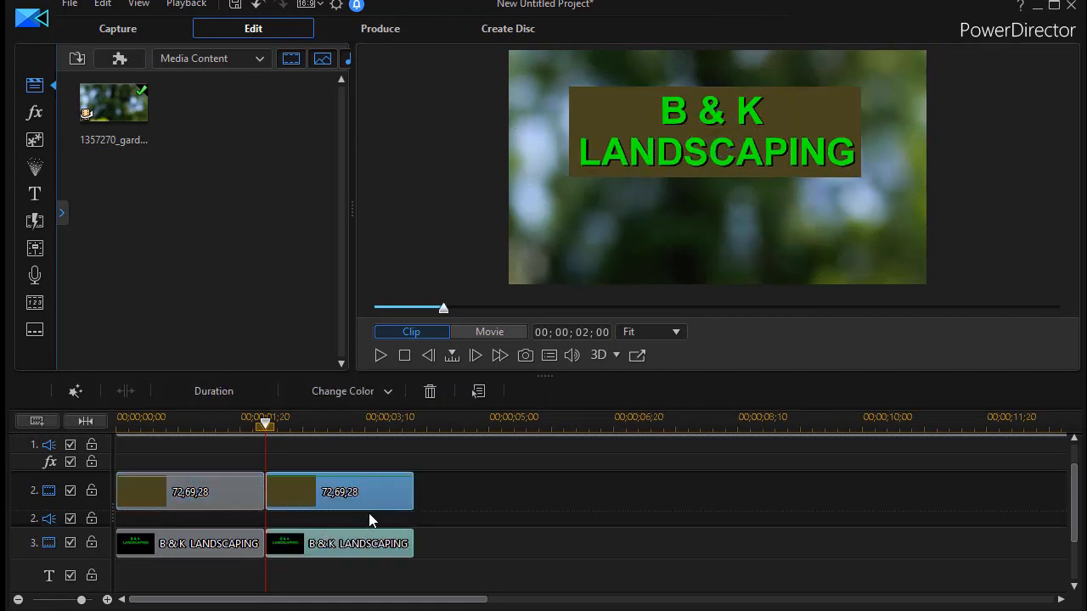
pyautogui.moveTo(399, 543)
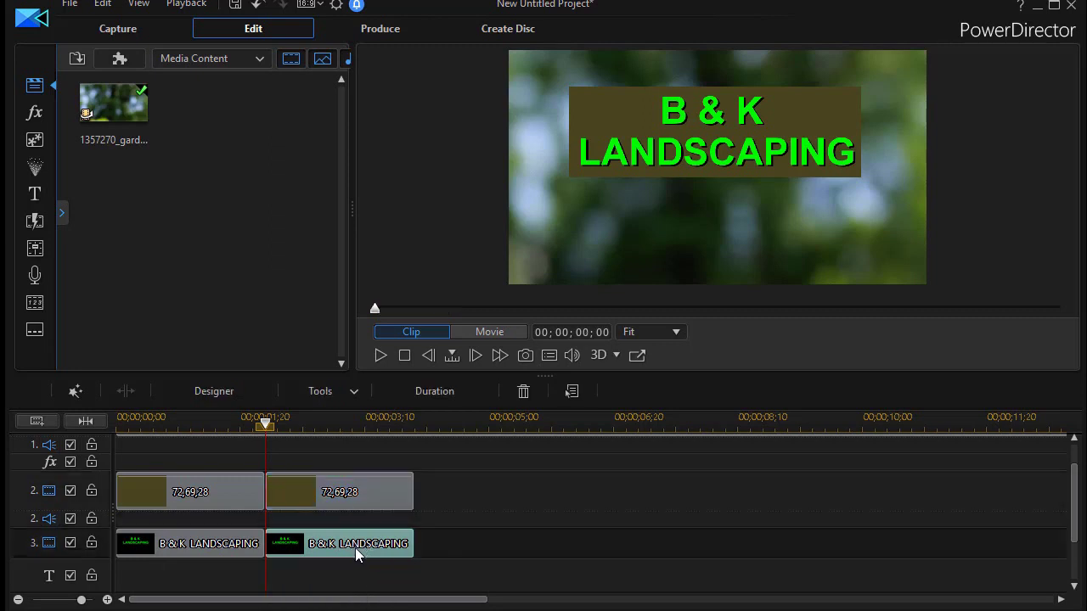
# Inspect the second title's green text colour in Title Designer and cancel without changing it.
pyautogui.doubleClick(339, 543)
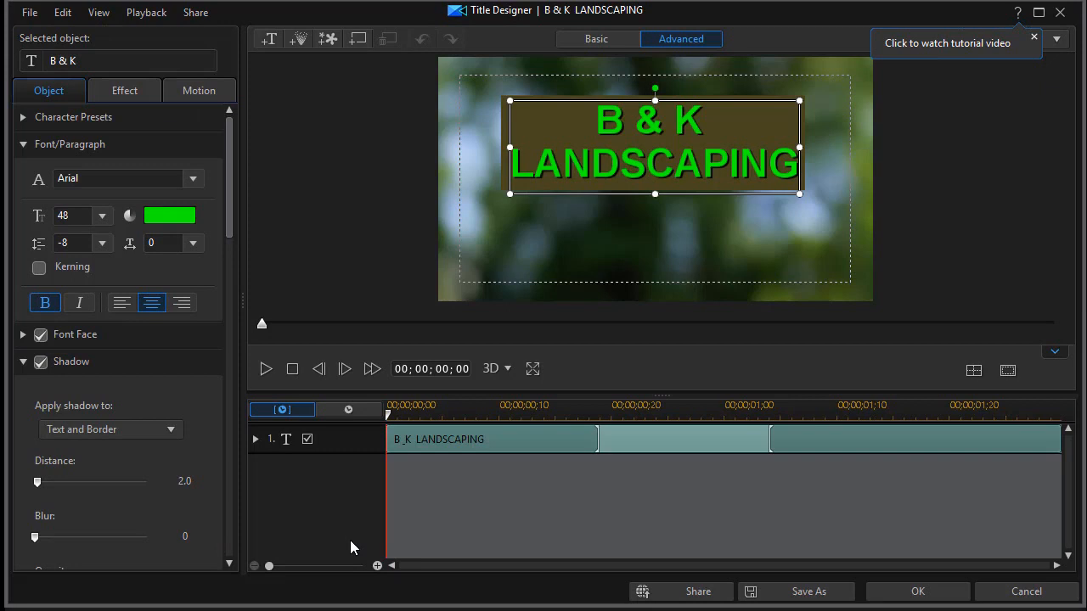
pyautogui.moveTo(455, 436)
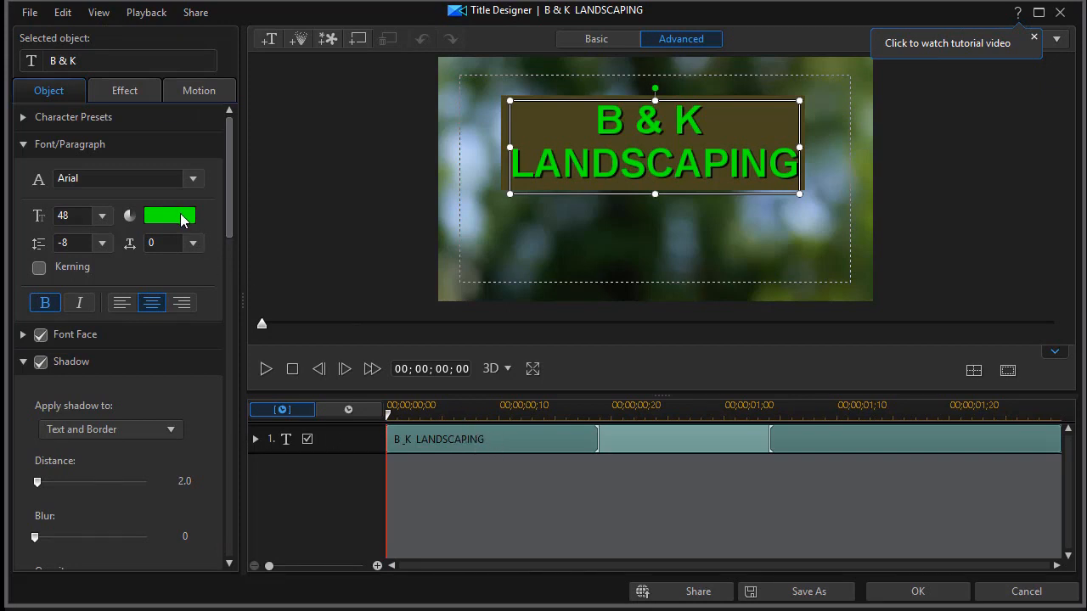
pyautogui.click(170, 216)
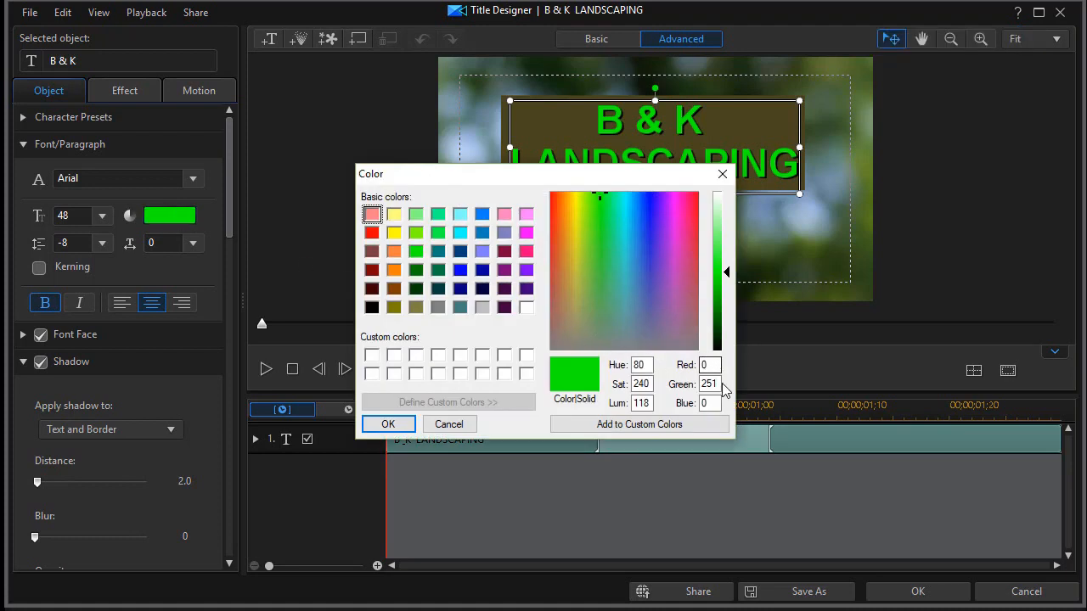
pyautogui.moveTo(727, 360)
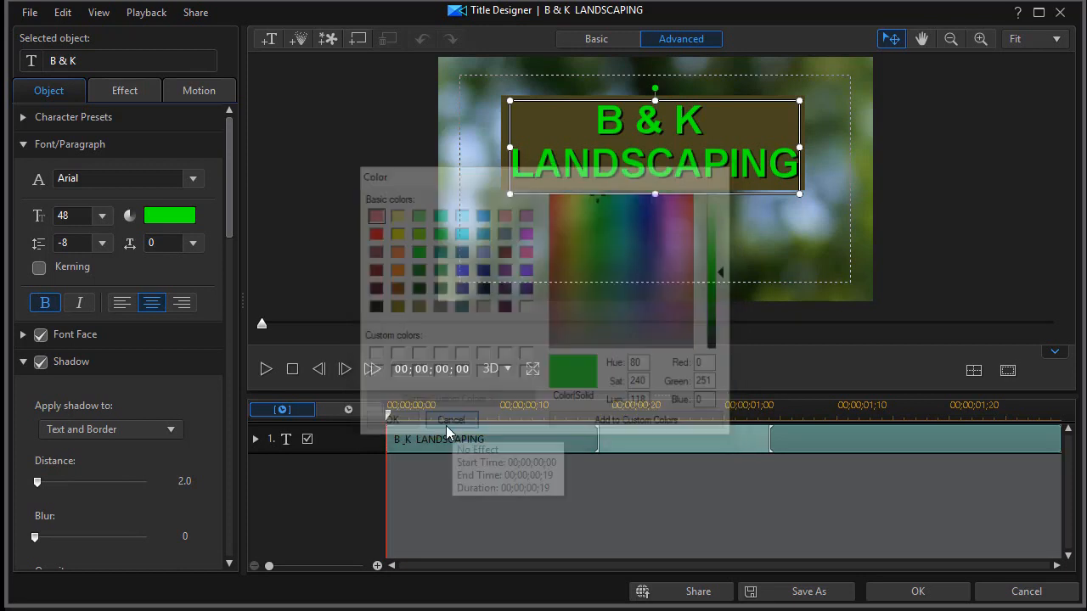
pyautogui.click(452, 419)
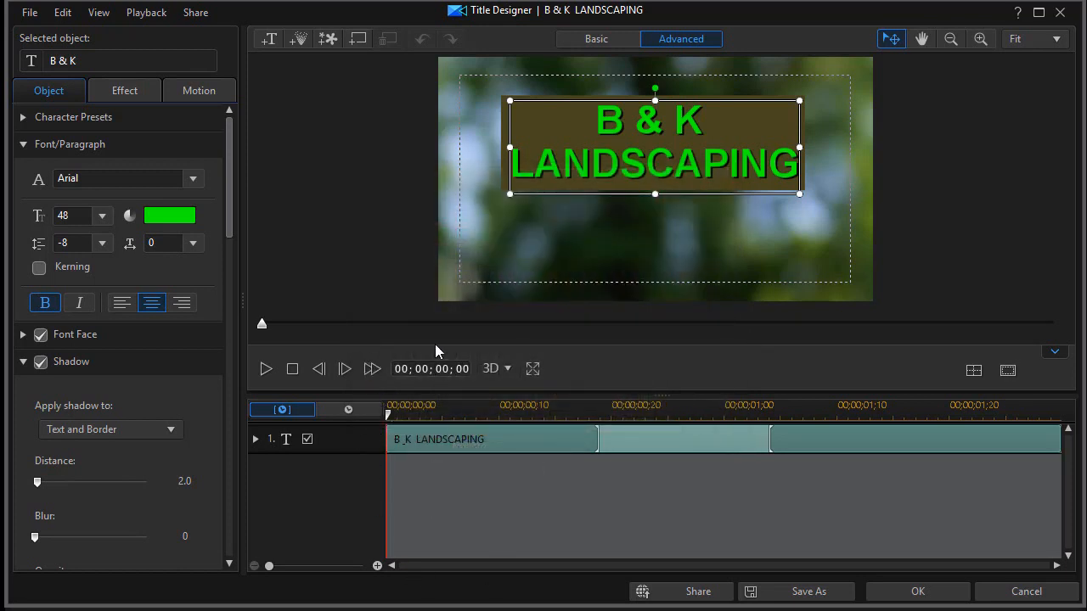
pyautogui.moveTo(432, 438)
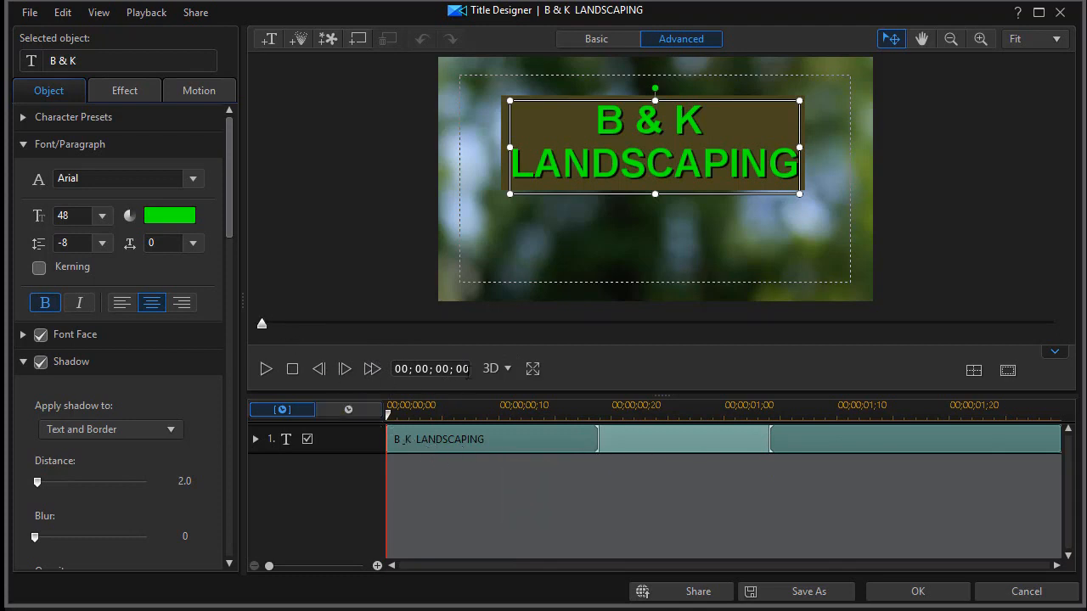
pyautogui.moveTo(173, 214)
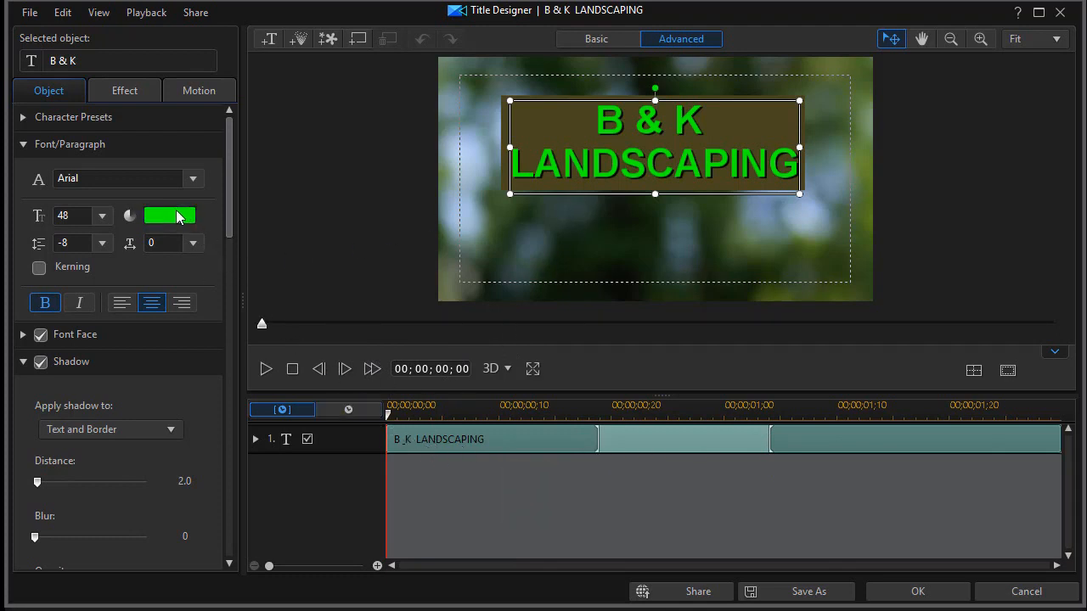
# Recolour the second title's text dark olive brown via the colour chooser and confirm the title edits.
pyautogui.click(169, 214)
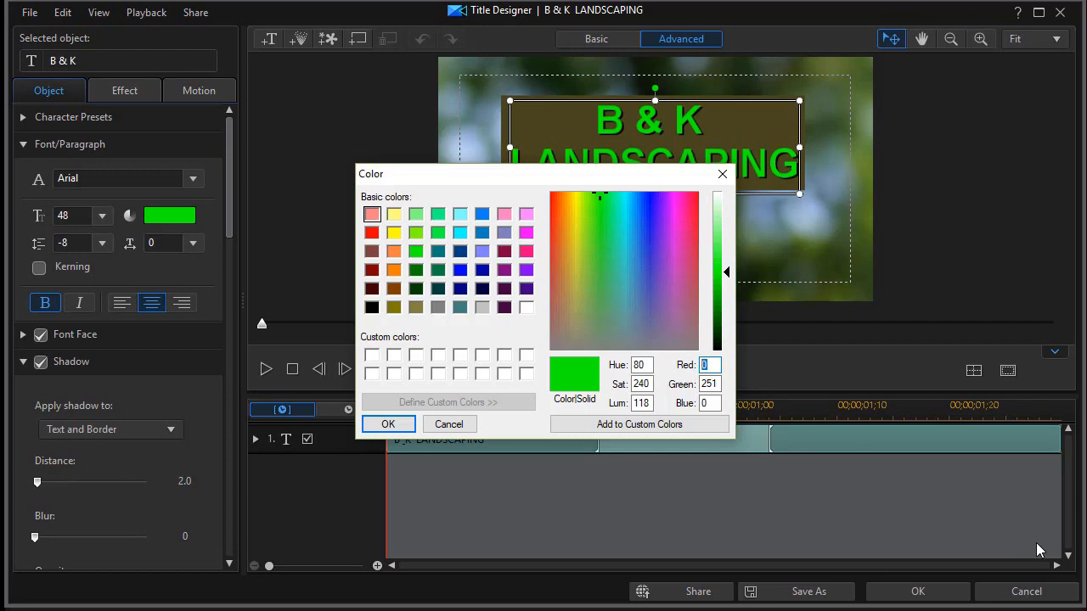
pyautogui.click(598, 197)
pyautogui.write('72')
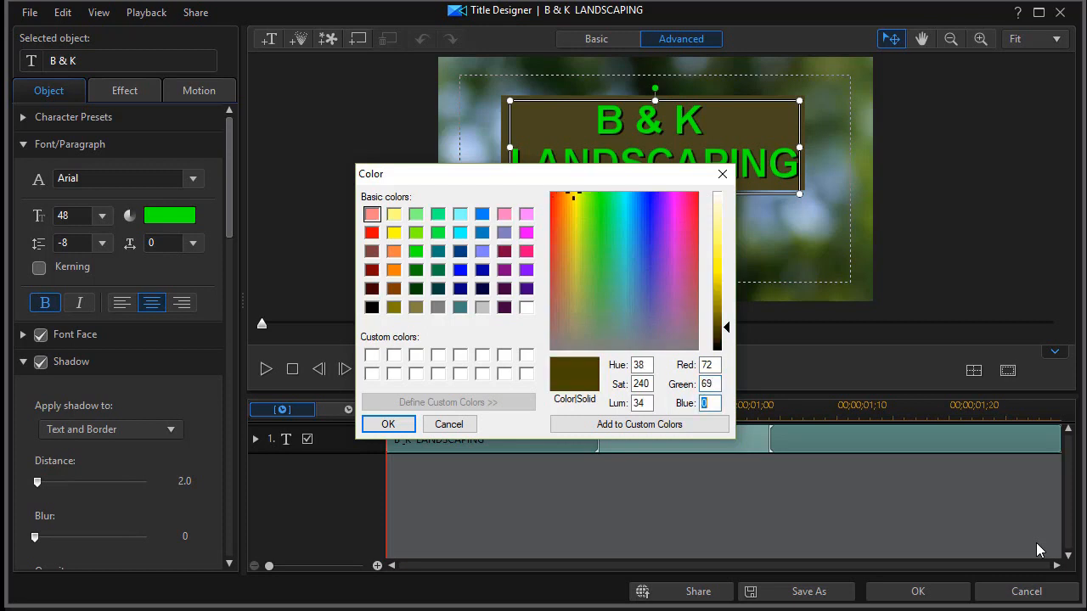
pyautogui.click(574, 278)
pyautogui.write('28')
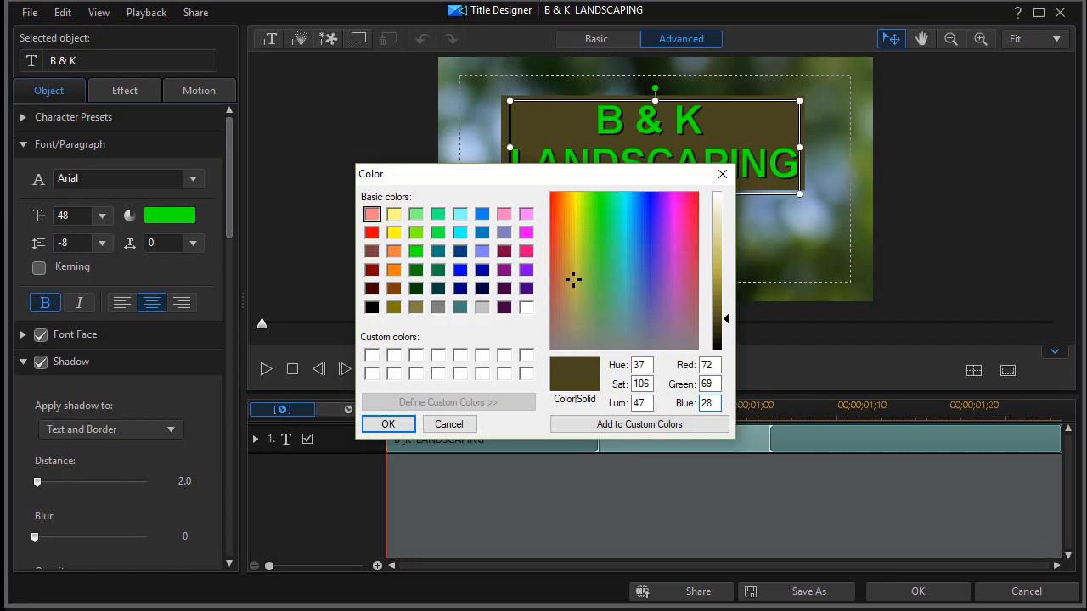
pyautogui.click(387, 424)
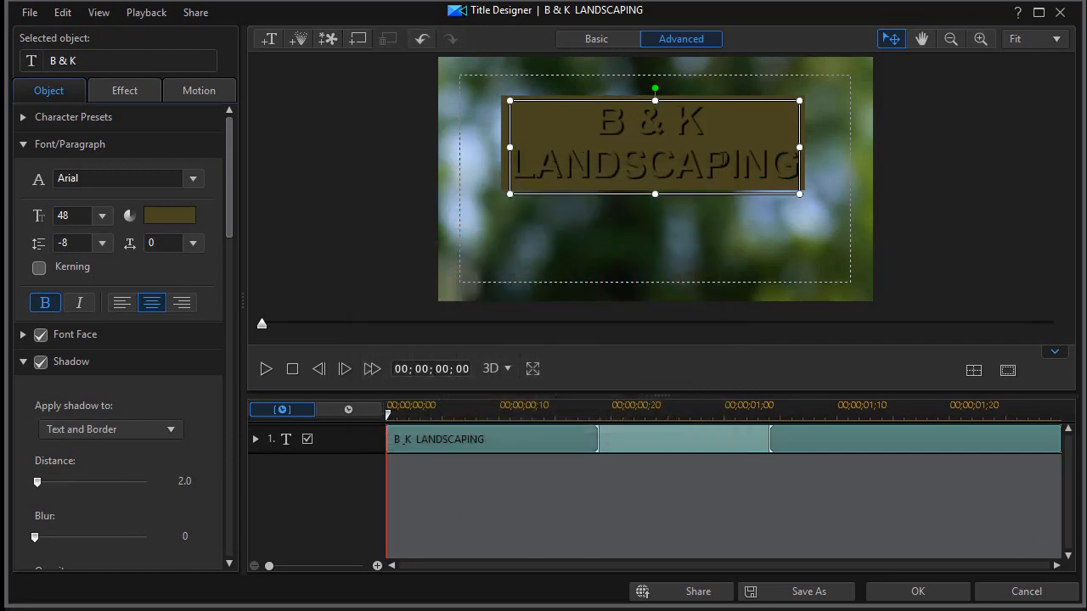
pyautogui.moveTo(455, 312)
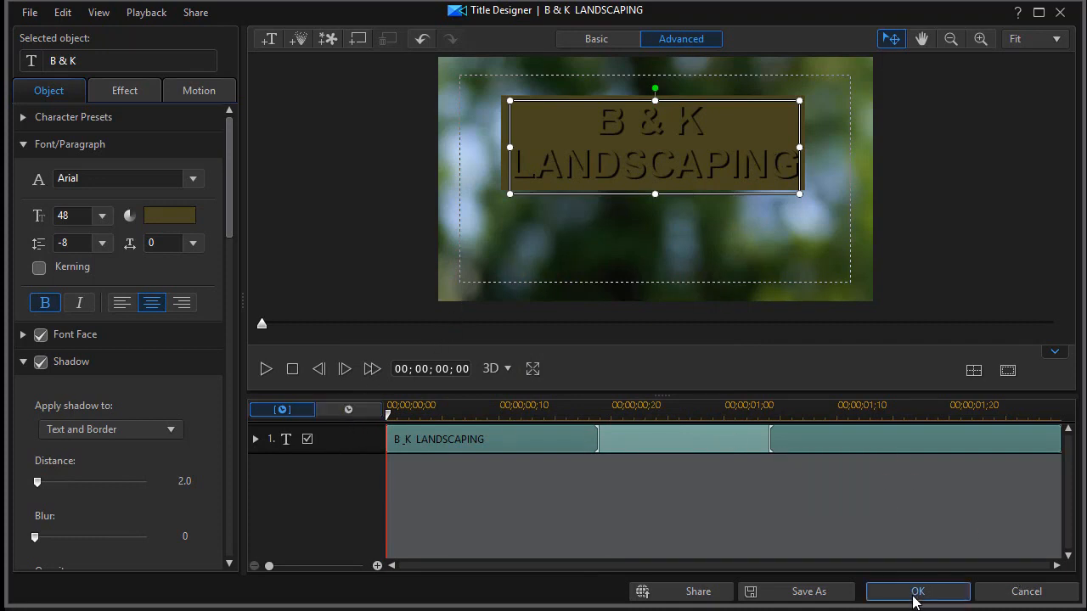
pyautogui.click(916, 591)
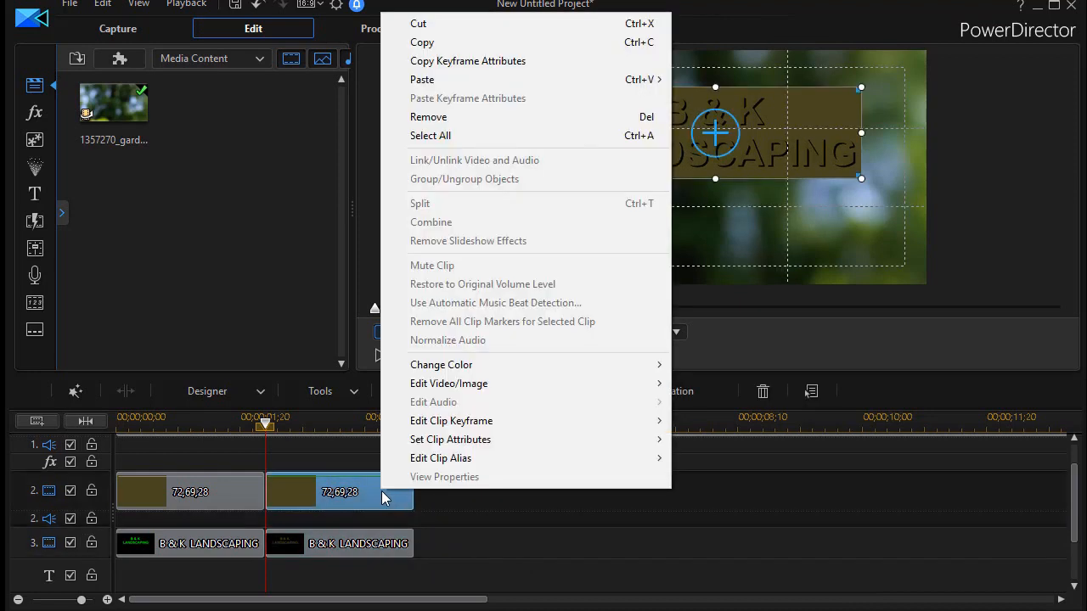
pyautogui.moveTo(441, 459)
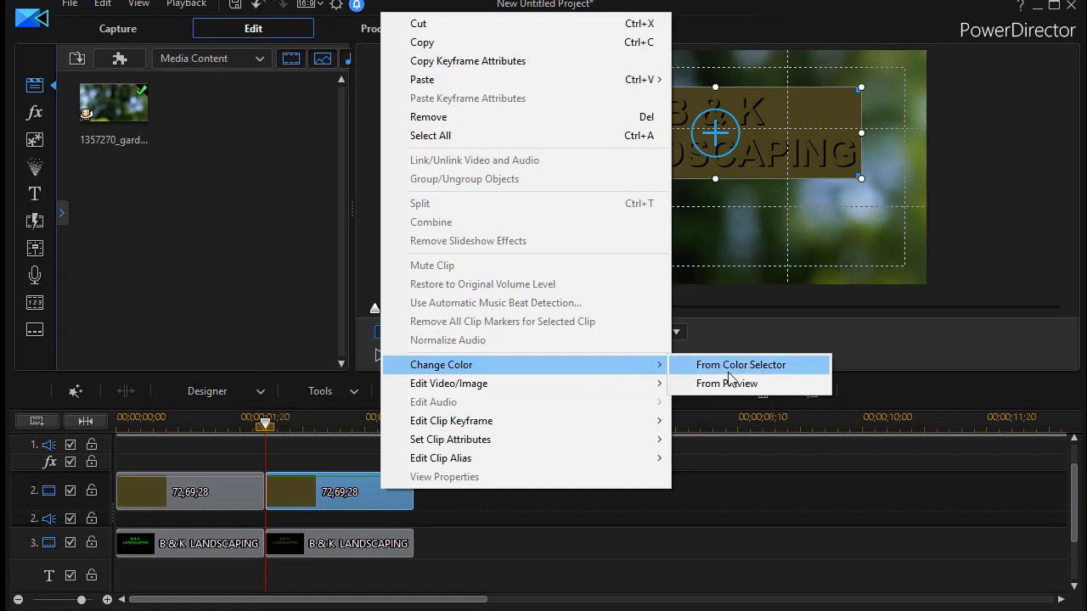
# Set the second color board to bright green (Red 0, Green 251, Blue 0) from the Color Selector.
pyautogui.click(740, 363)
pyautogui.write('2')
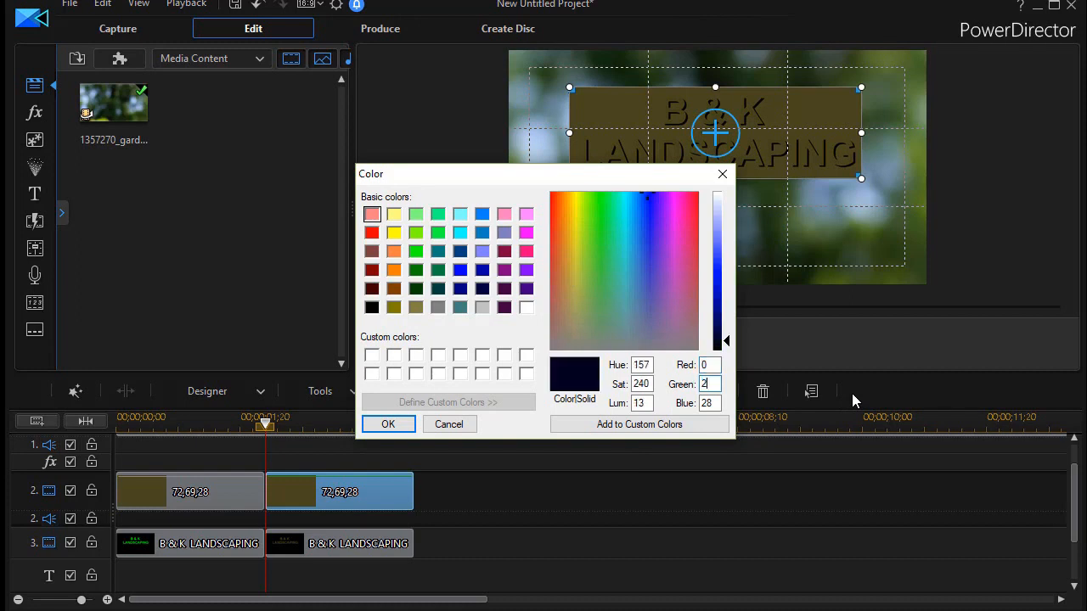
pyautogui.click(625, 197)
pyautogui.write('51')
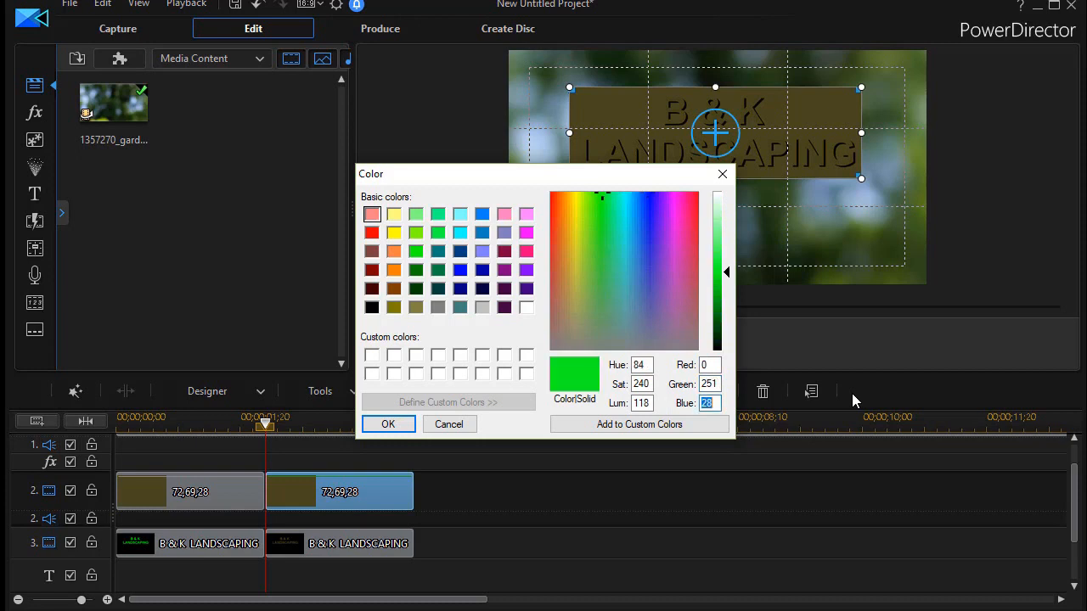
pyautogui.write('0')
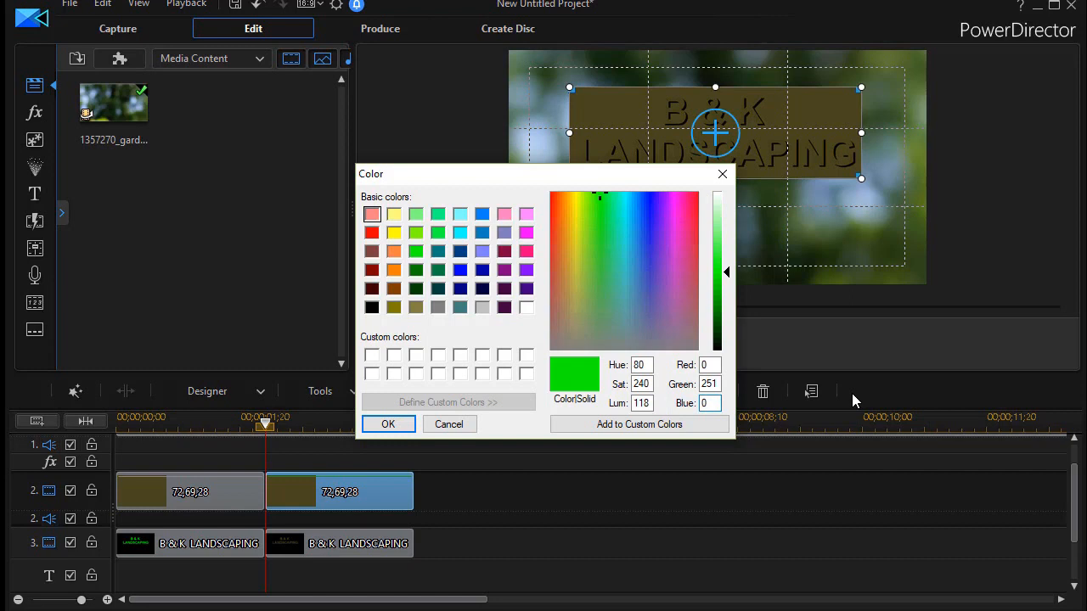
pyautogui.click(387, 424)
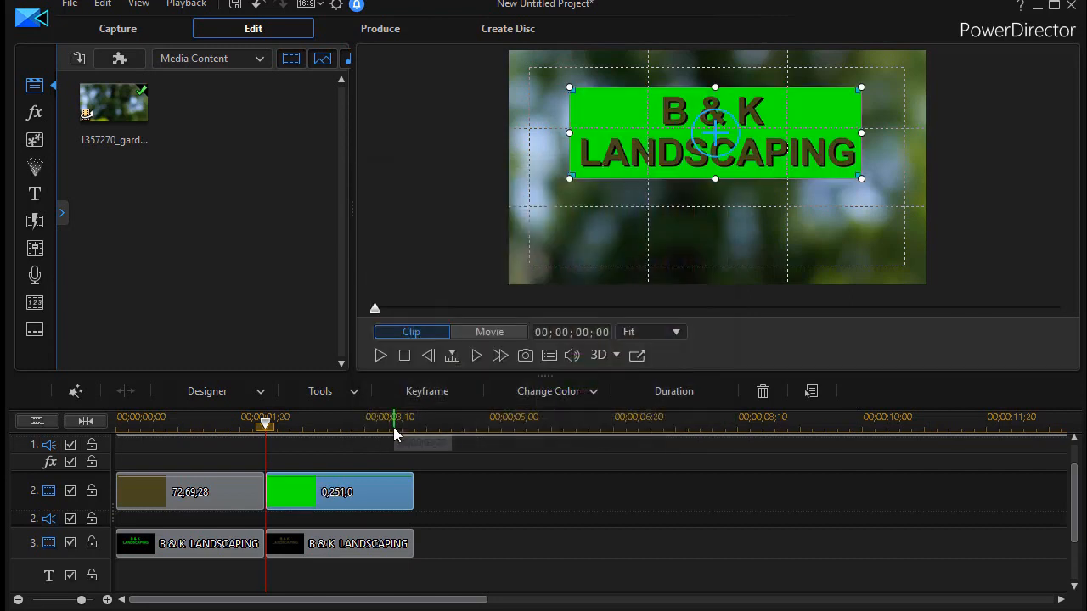
pyautogui.moveTo(448, 496)
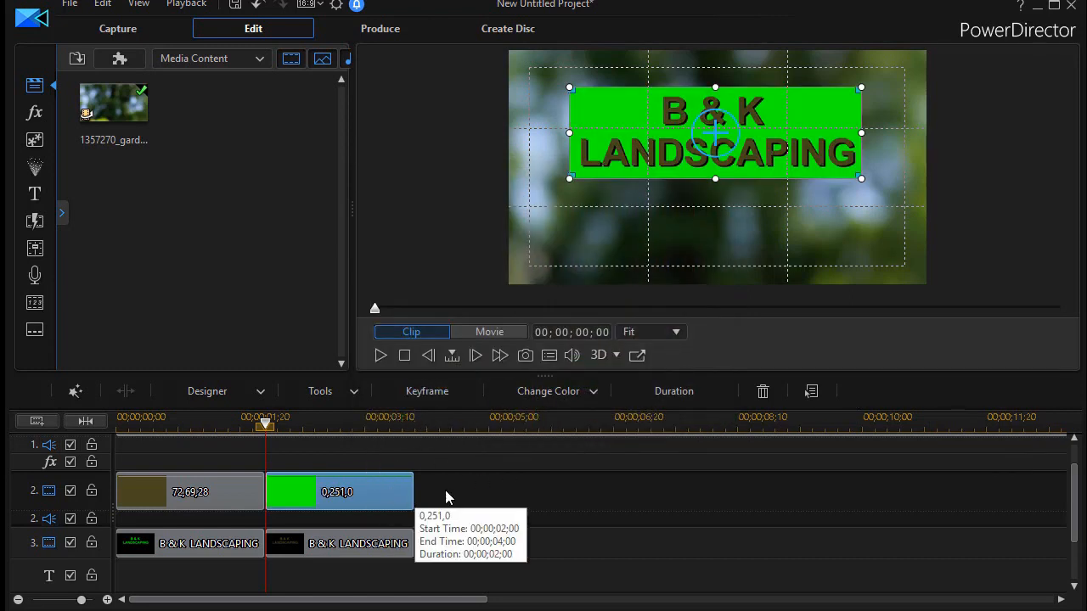
pyautogui.moveTo(495, 469)
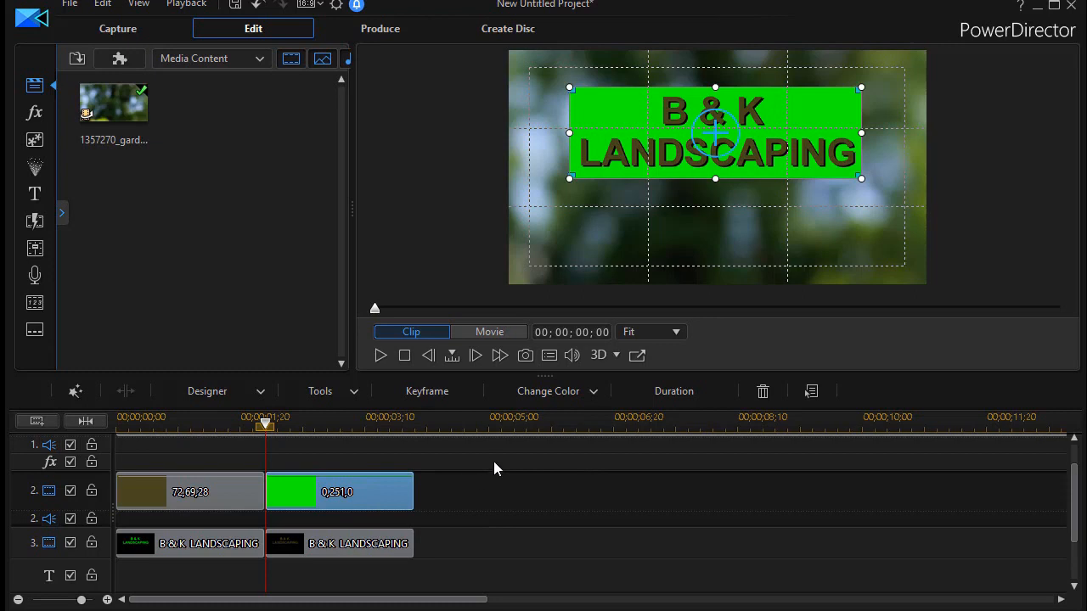
pyautogui.moveTo(387, 461)
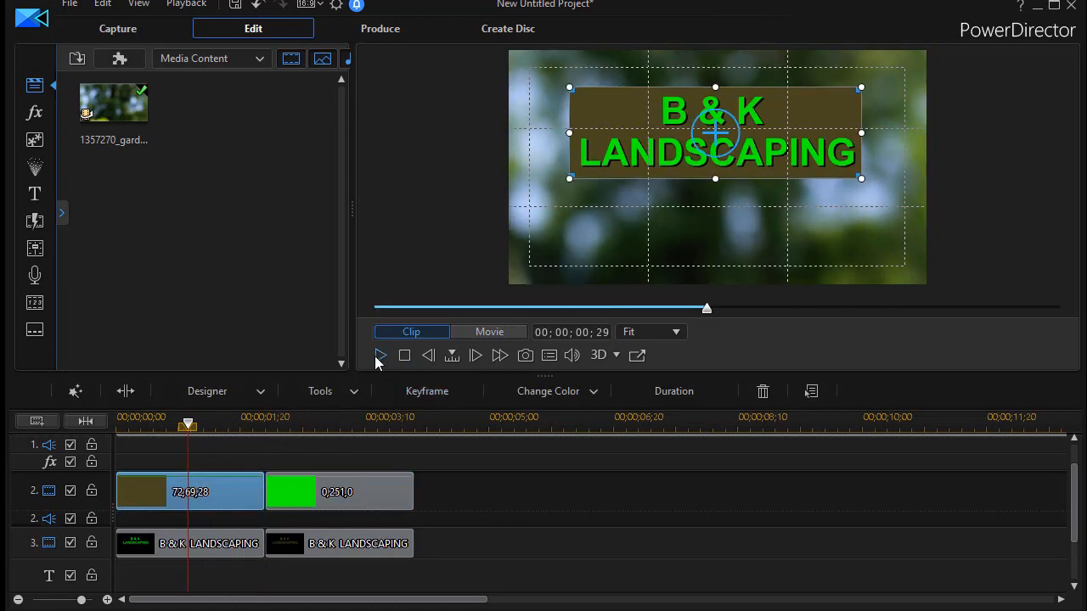
pyautogui.click(381, 356)
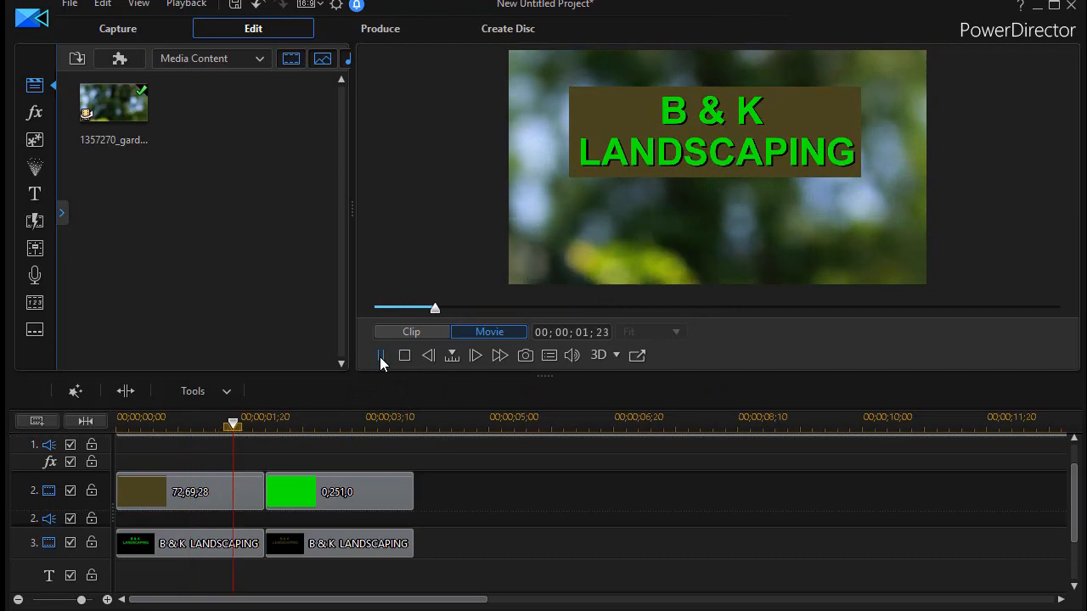
pyautogui.moveTo(234, 424); pyautogui.dragTo(357, 425)
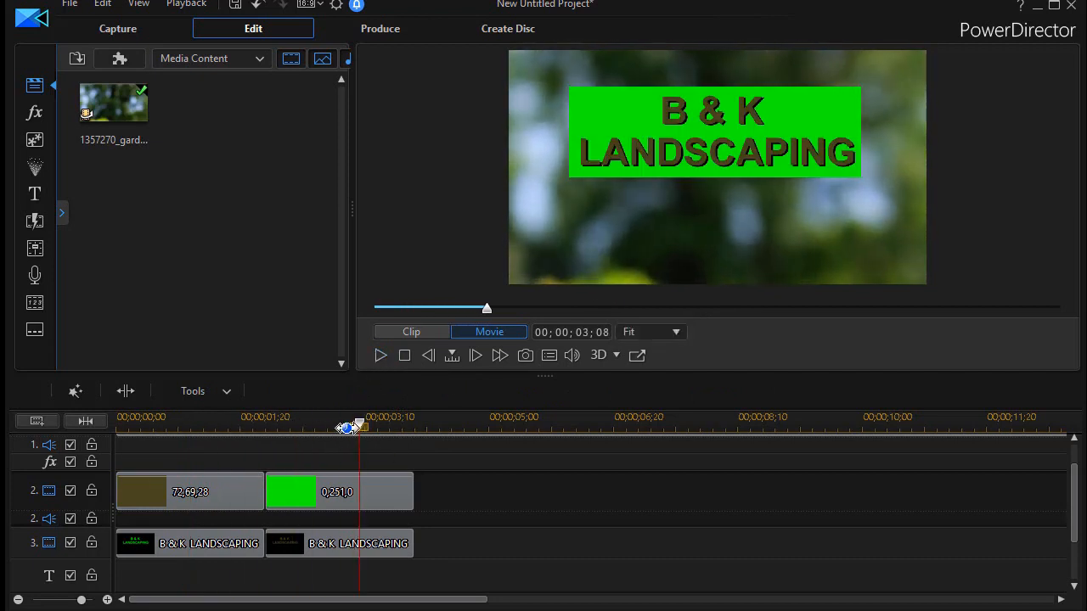
pyautogui.moveTo(356, 425); pyautogui.dragTo(211, 424)
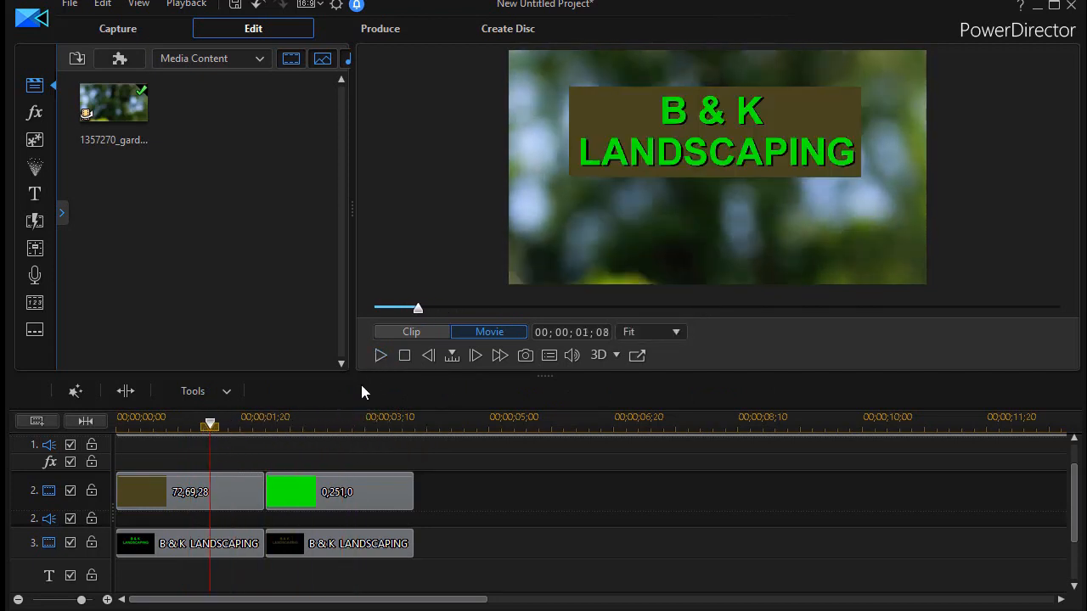
pyautogui.moveTo(380, 355)
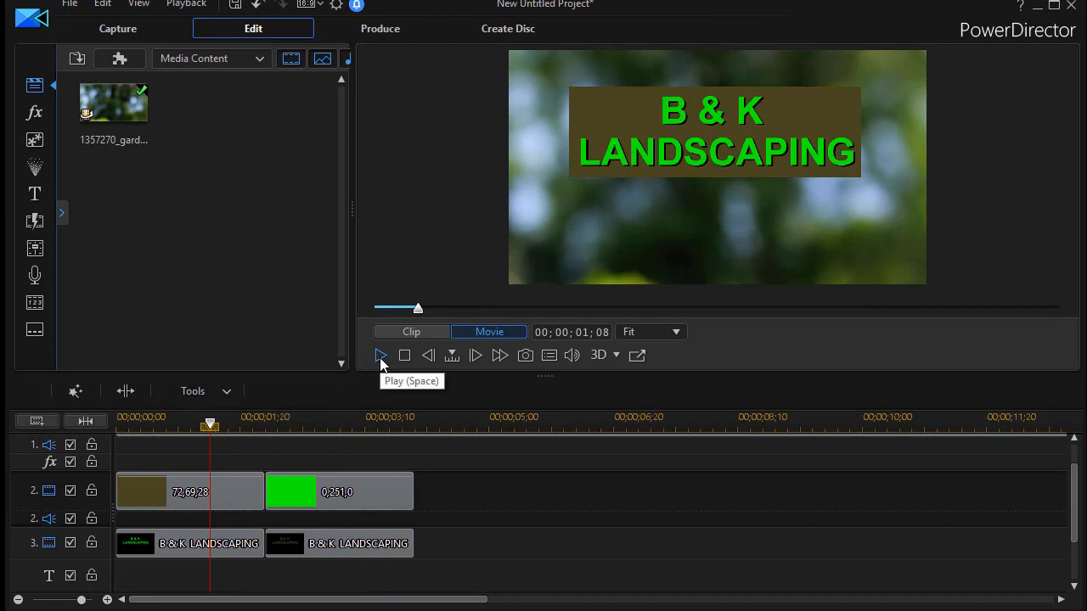
pyautogui.click(380, 355)
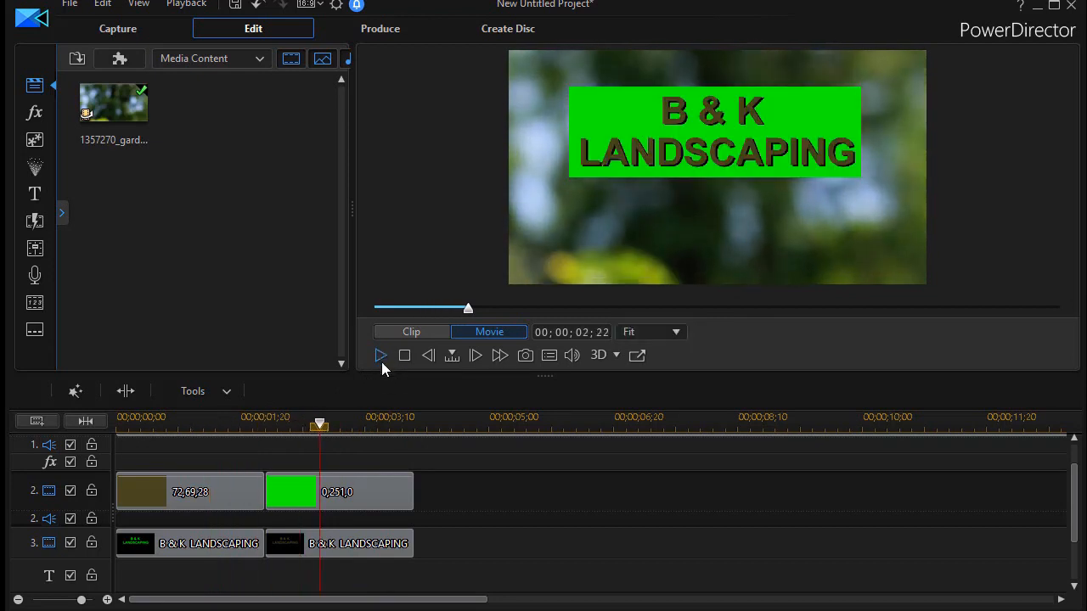
pyautogui.moveTo(630, 468)
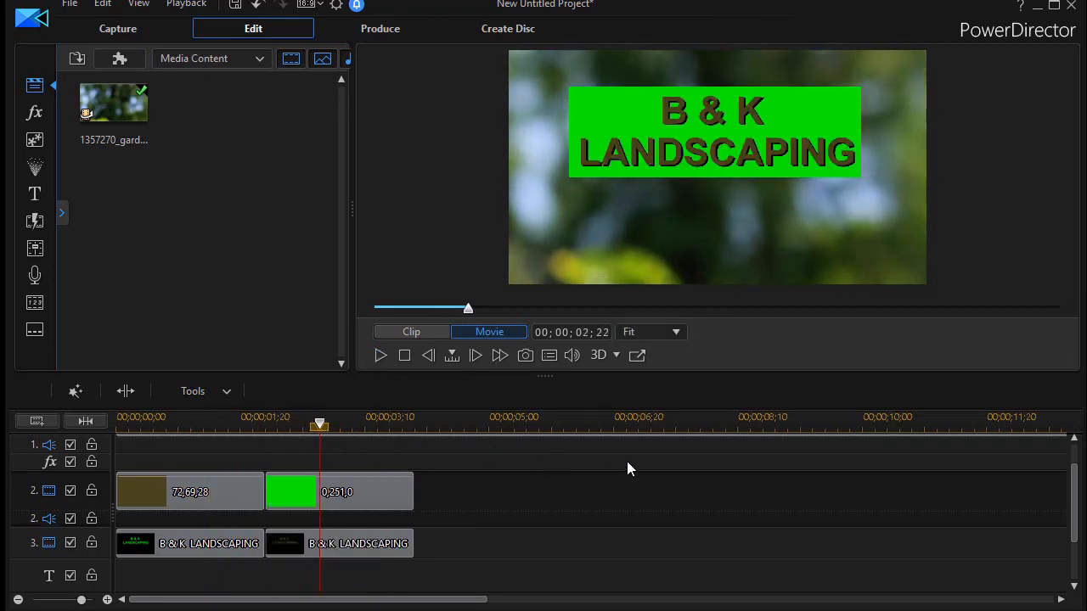
pyautogui.moveTo(467, 523)
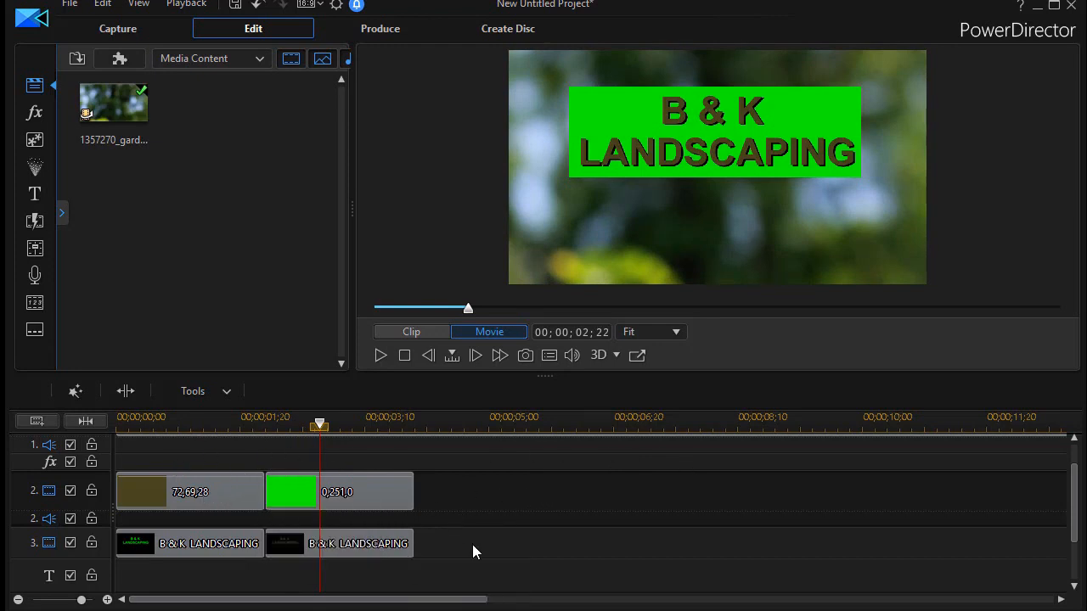
# Set the duration of all four boards and titles to 00;00;00;10.
pyautogui.click(339, 492)
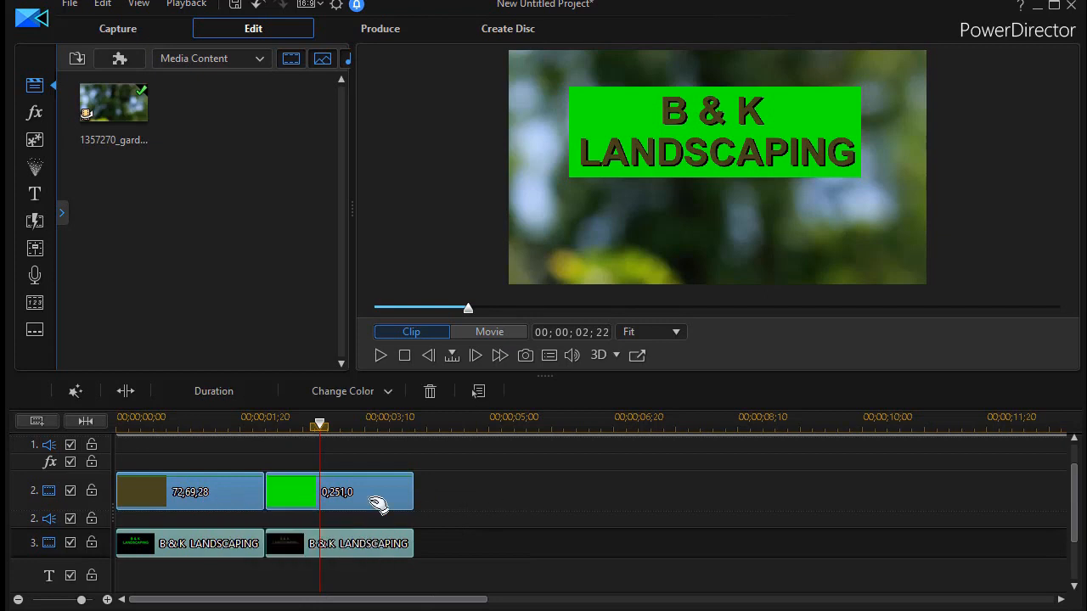
pyautogui.moveTo(369, 442)
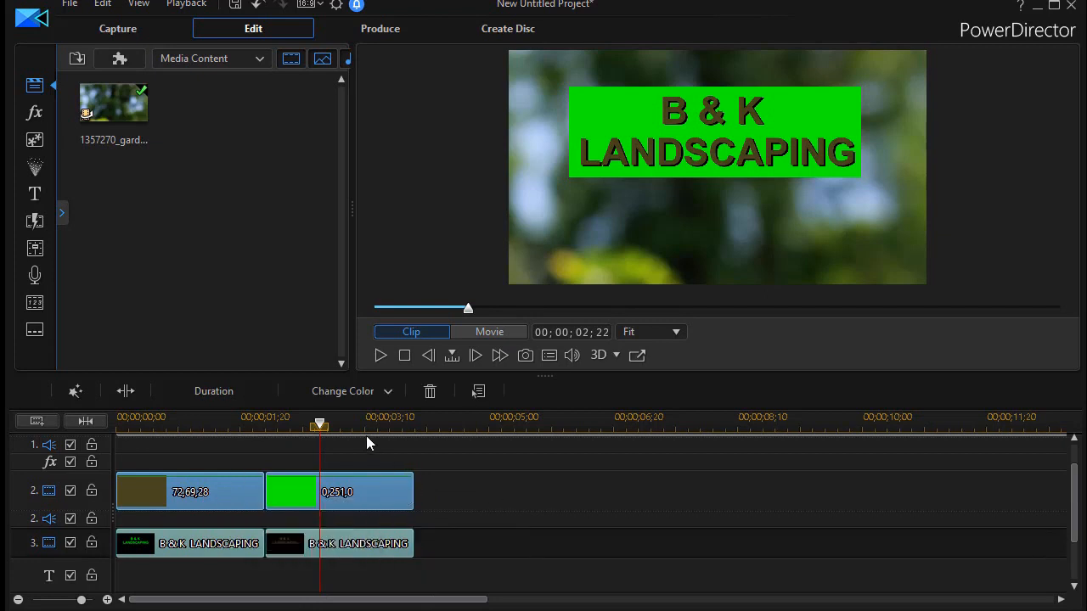
pyautogui.click(214, 390)
pyautogui.write('00;00;00;10')
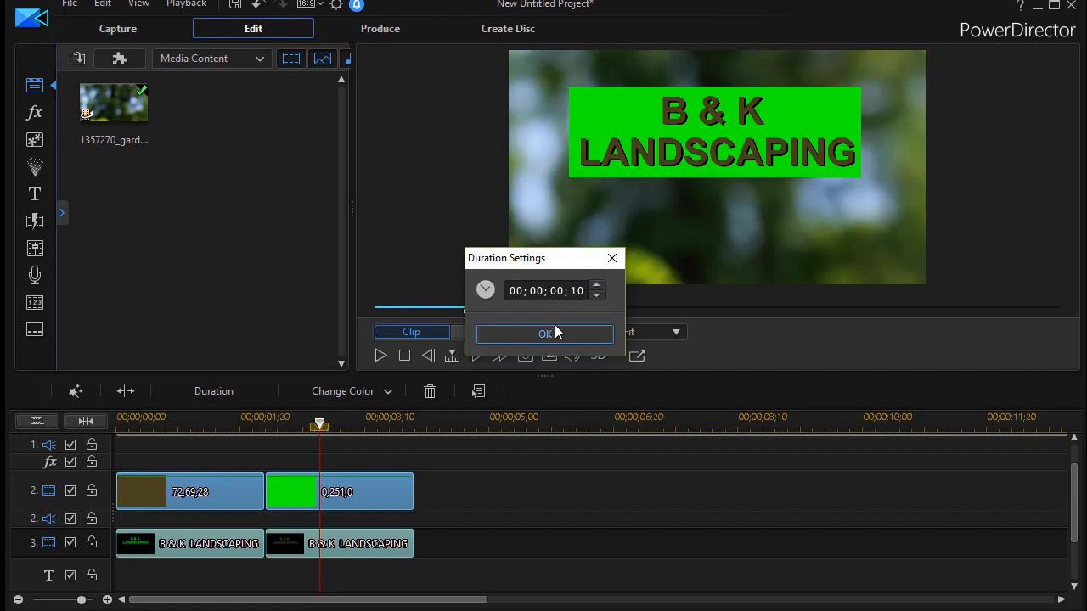
pyautogui.click(545, 333)
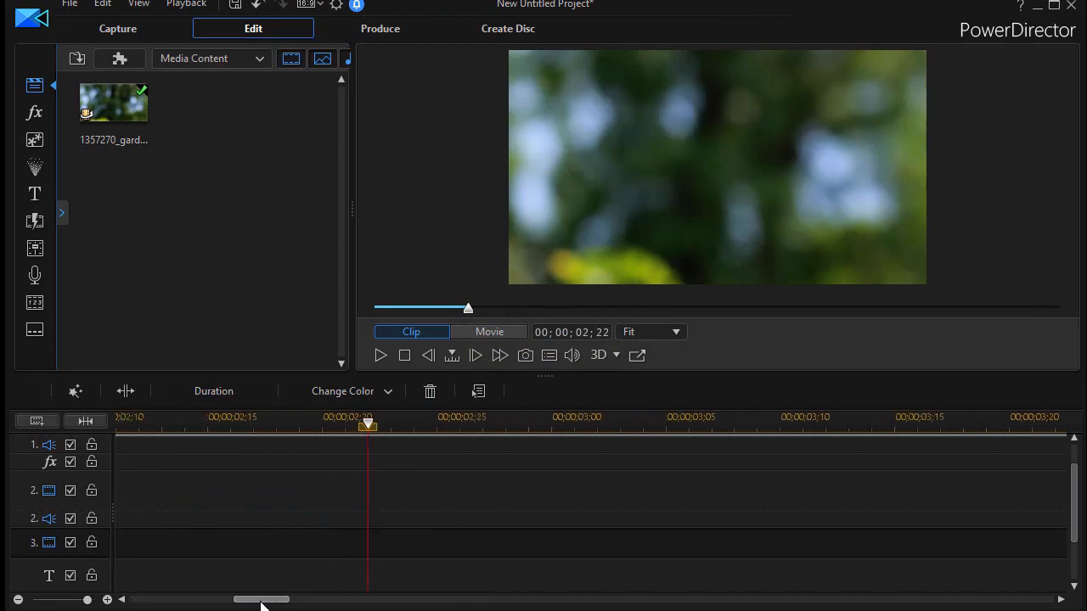
# Copy the board and title clips and paste them after the last green board until about 00:00:08.
pyautogui.moveTo(258, 599); pyautogui.dragTo(156, 599)
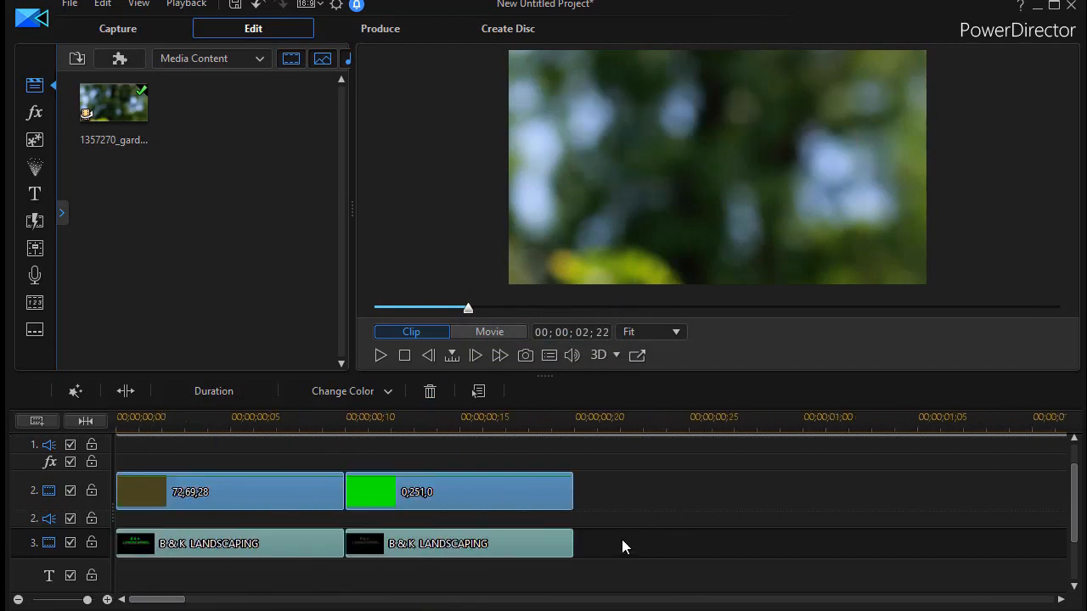
pyautogui.moveTo(608, 556)
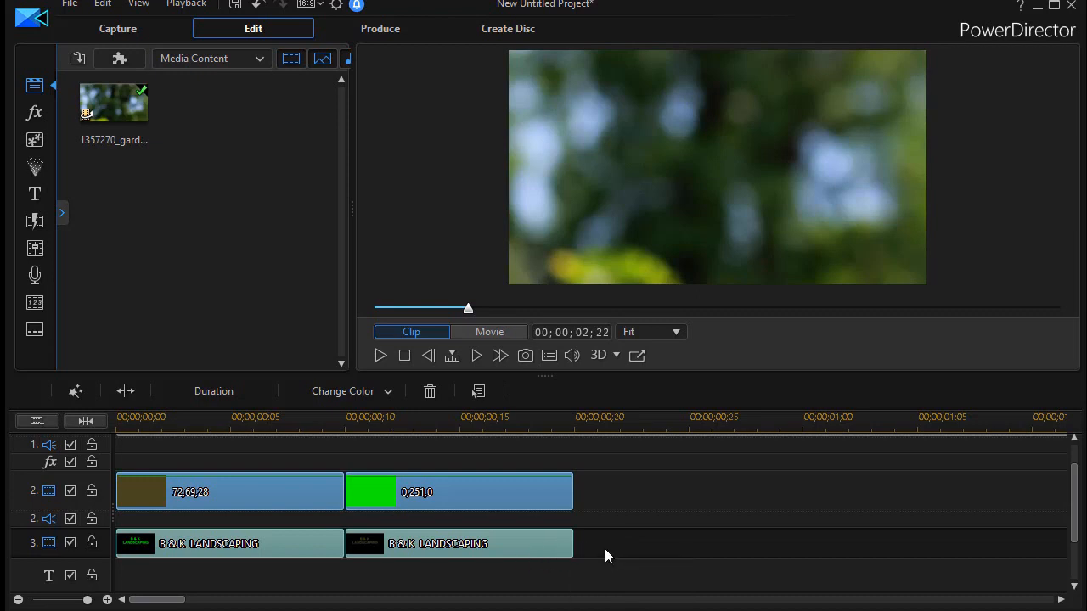
pyautogui.moveTo(261, 496)
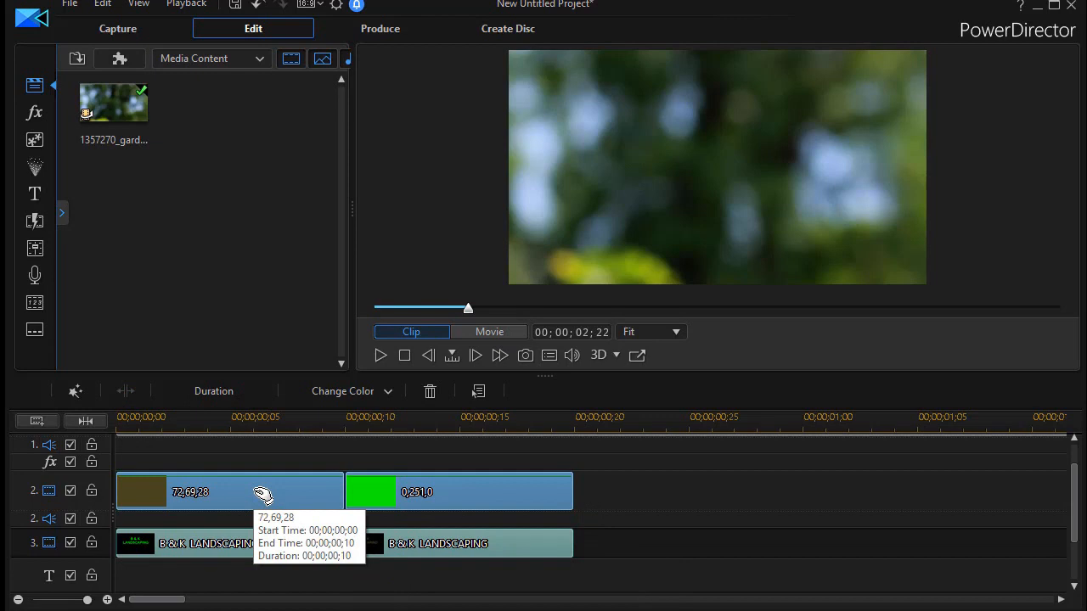
pyautogui.moveTo(567, 491)
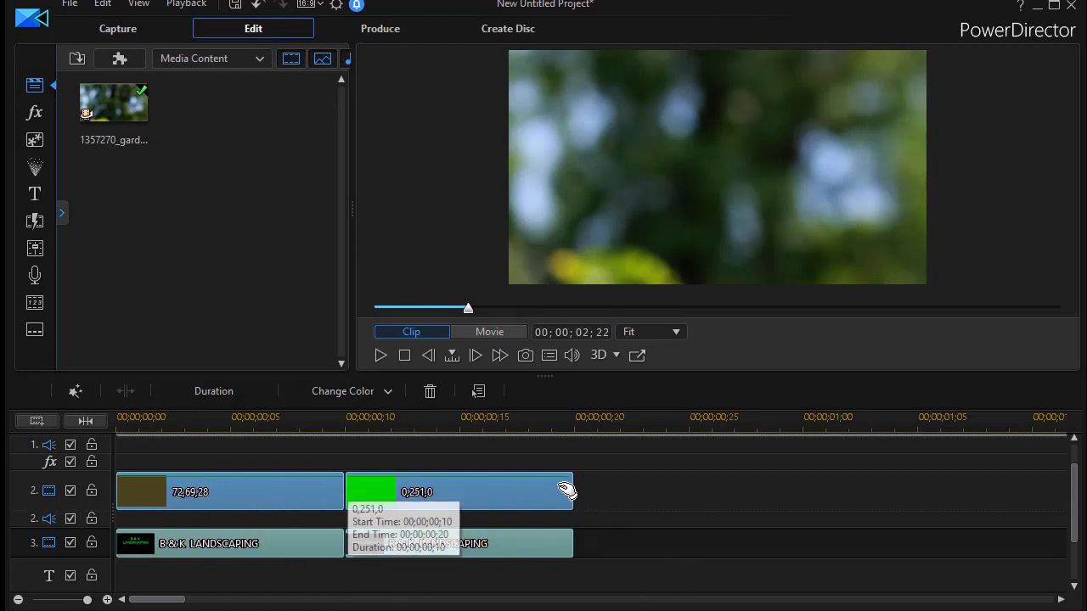
pyautogui.click(458, 492)
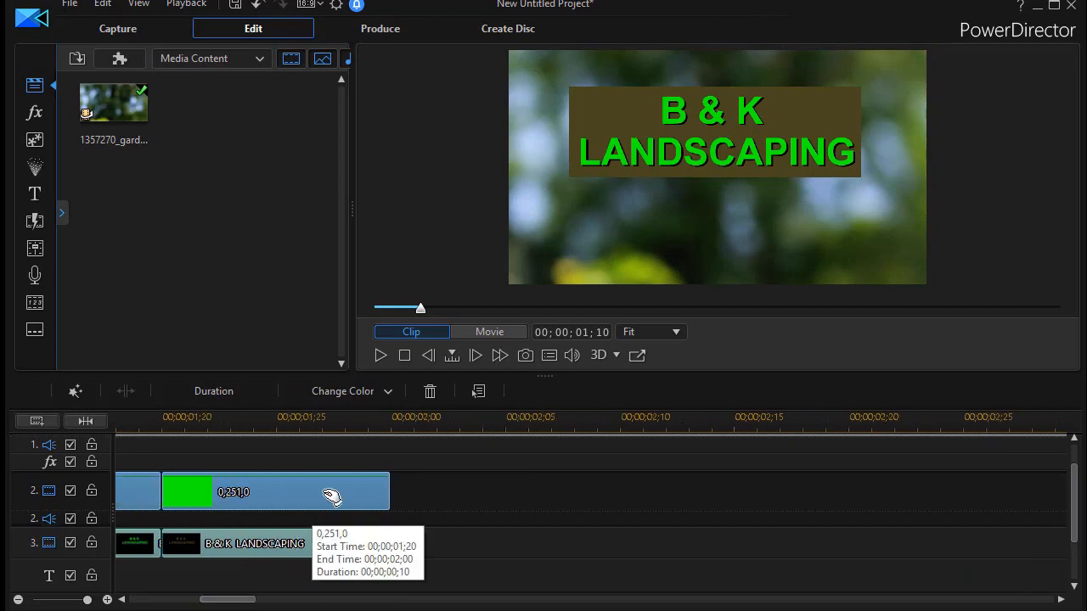
pyautogui.click(275, 490)
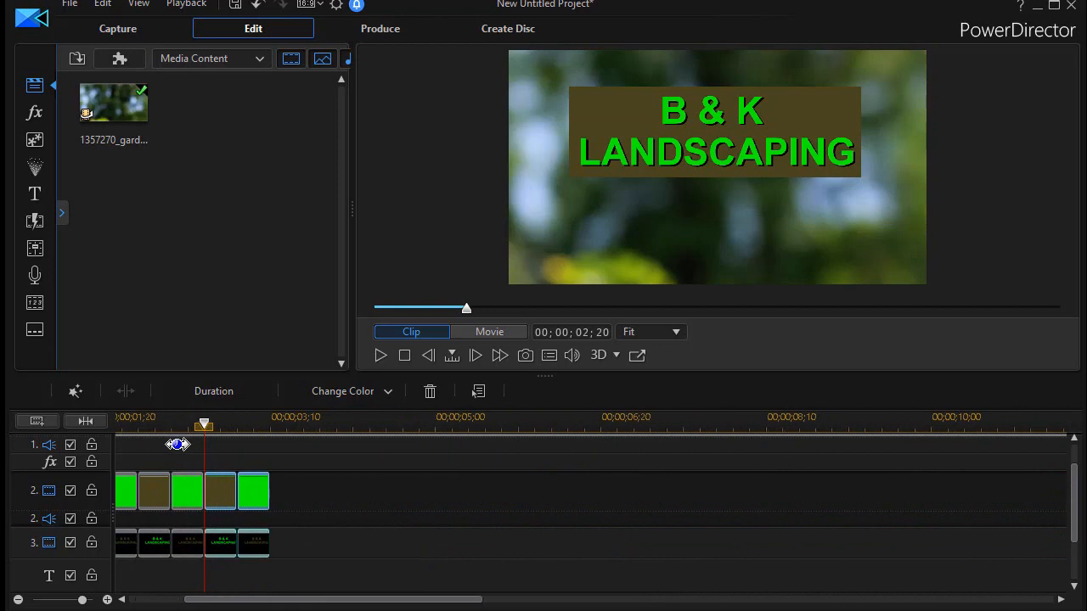
pyautogui.moveTo(258, 494)
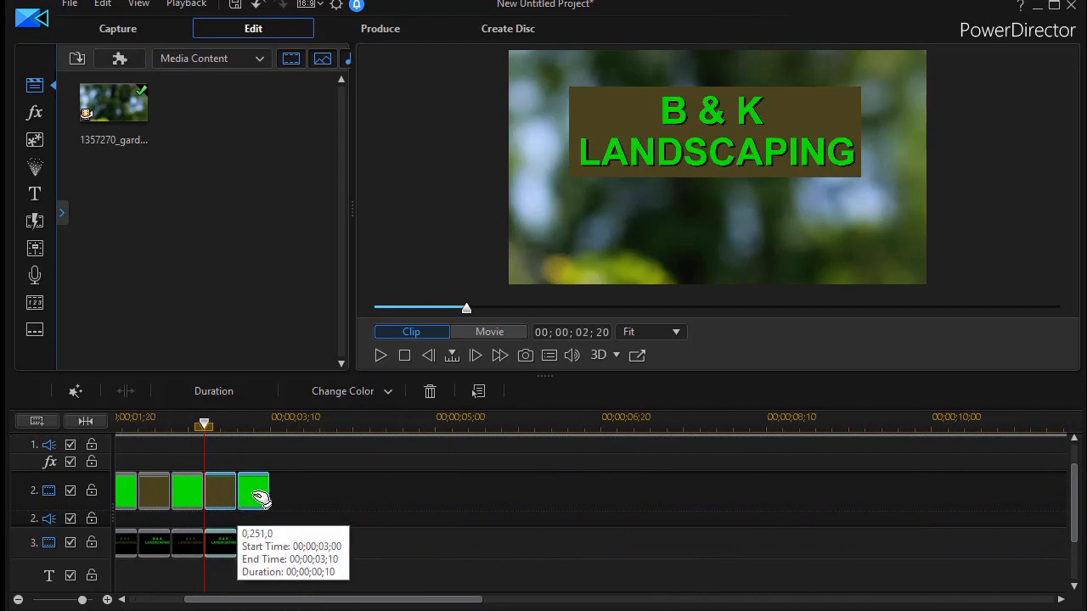
pyautogui.click(255, 490)
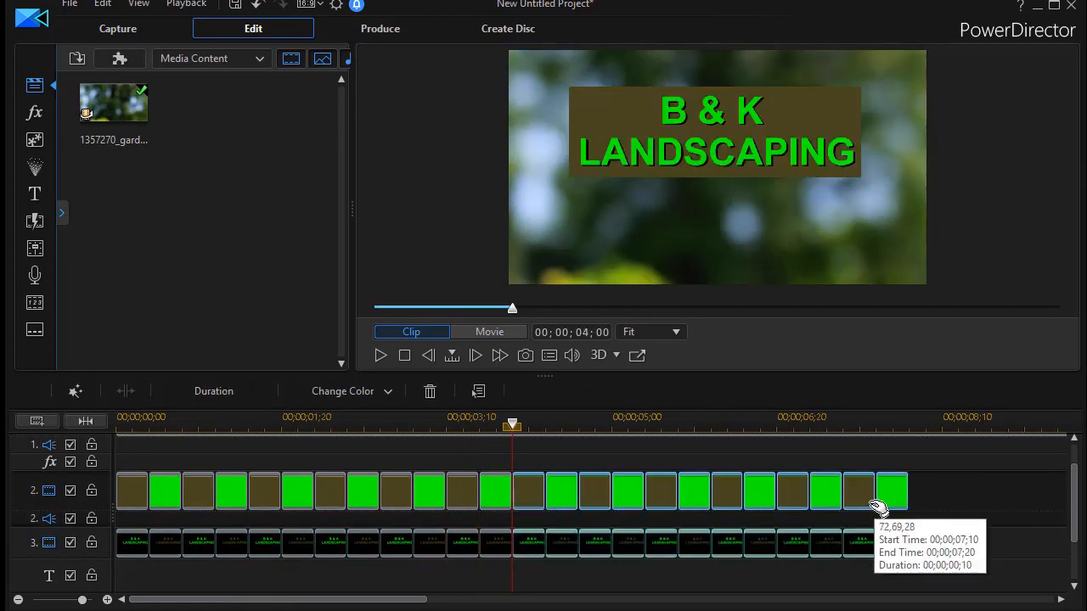
pyautogui.click(892, 491)
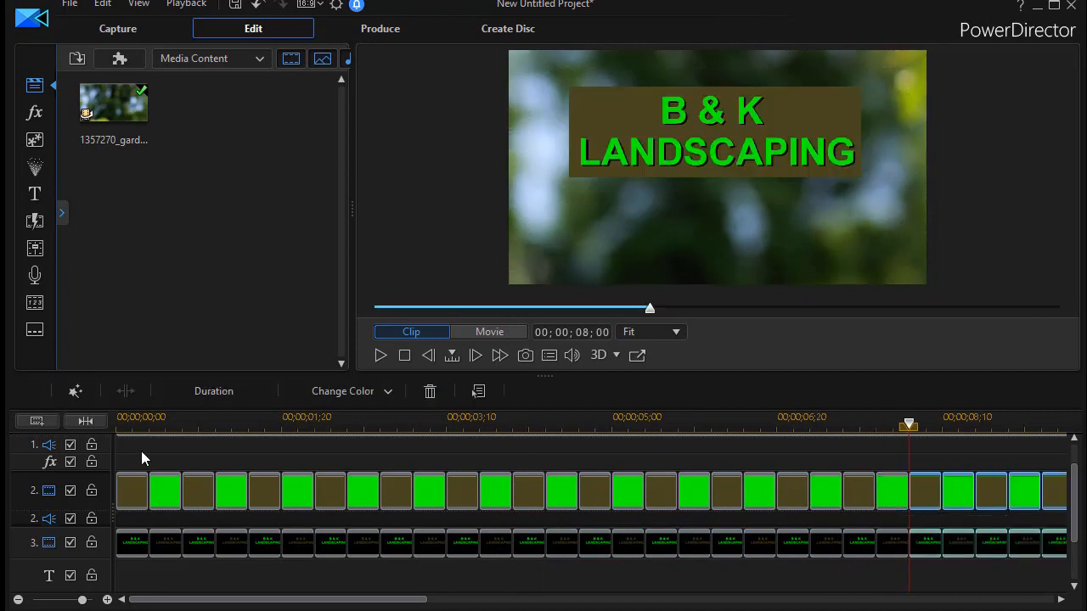
pyautogui.moveTo(908, 438)
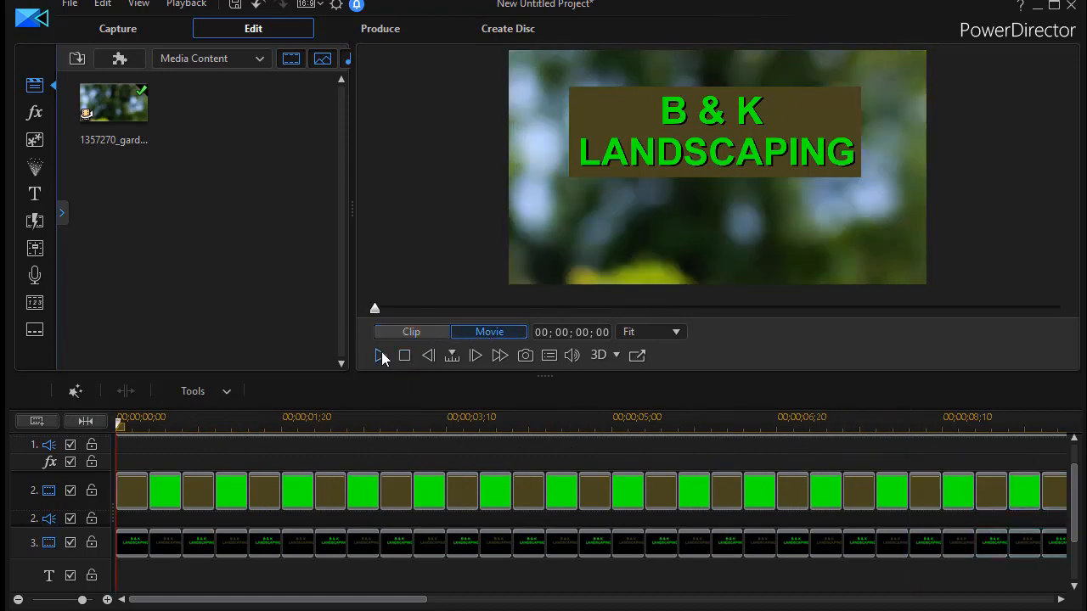
# Play the alternating sequence from 00:00:00 to watch the title flash.
pyautogui.click(380, 354)
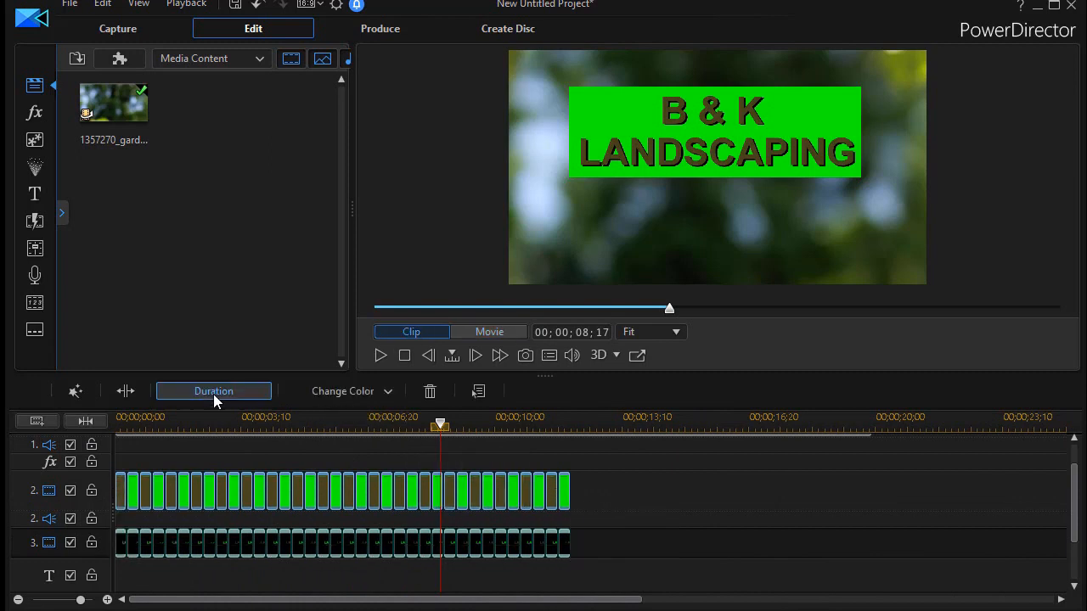
# Change every selected clip's duration from 00;00;00;10 to 00;00;00;20.
pyautogui.click(214, 391)
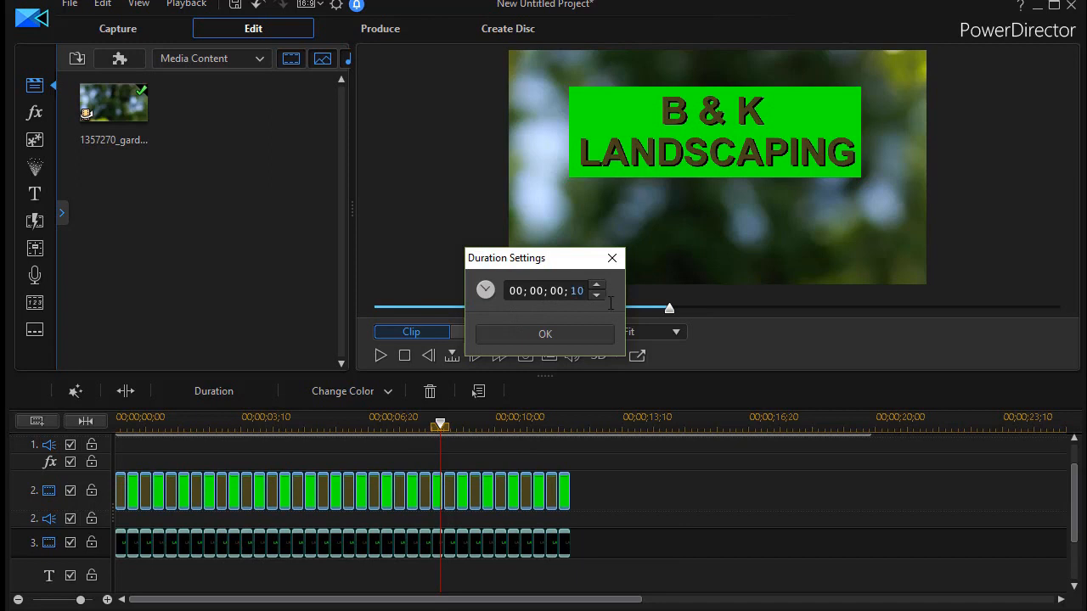
pyautogui.click(598, 285)
pyautogui.write('2')
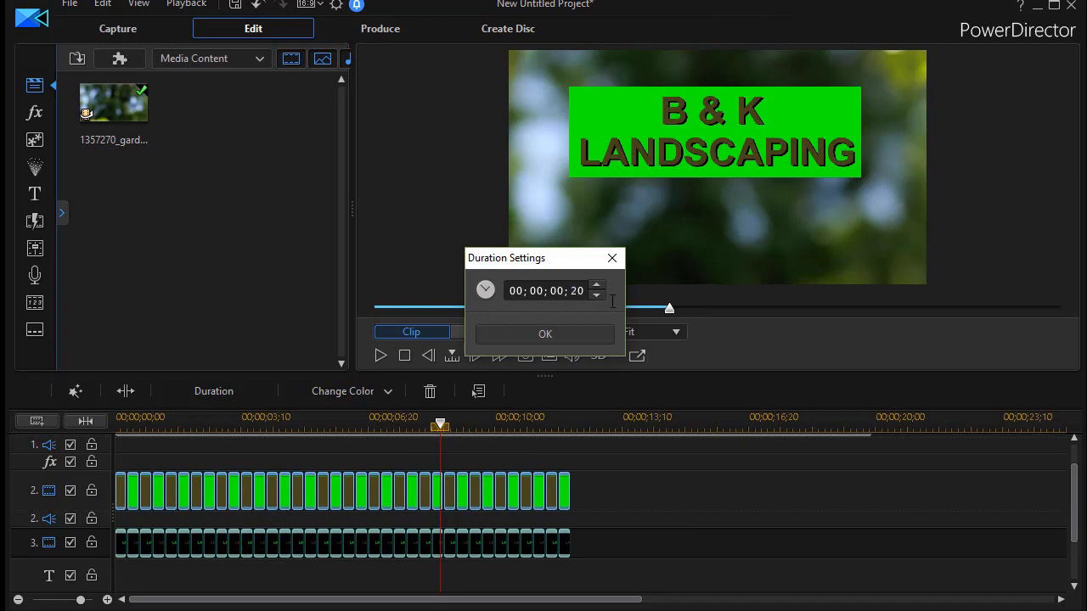
pyautogui.click(543, 333)
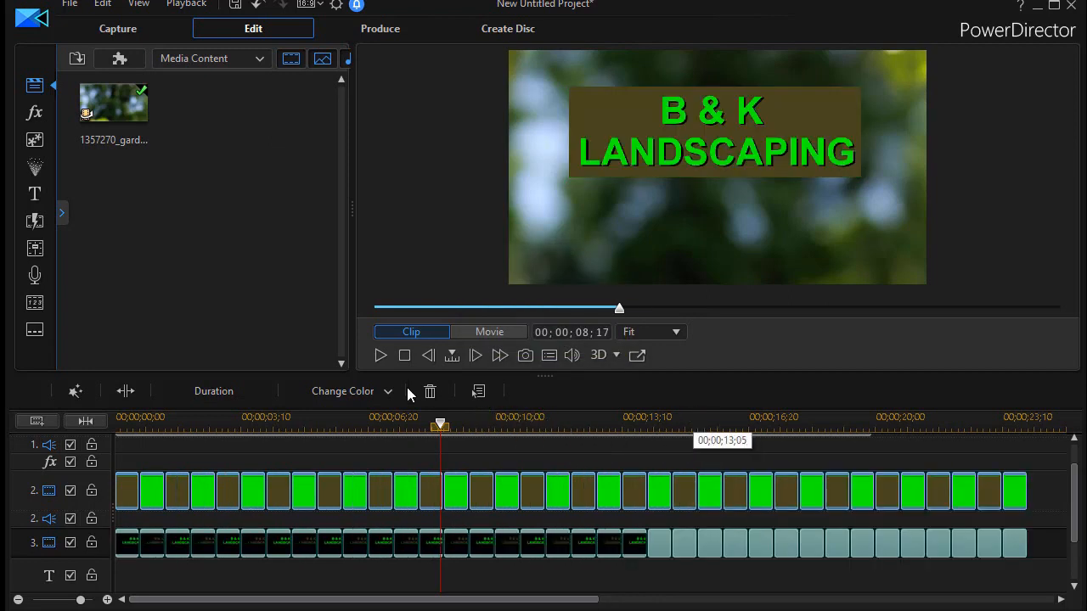
pyautogui.click(489, 331)
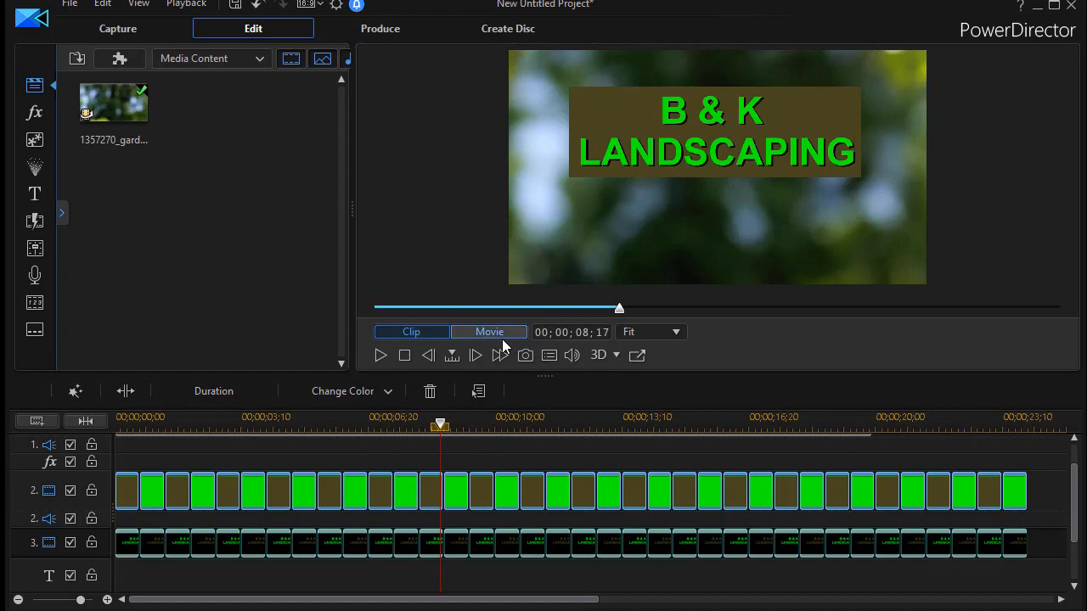
# Play the whole movie in Movie mode and pause around 00:00:06.
pyautogui.click(404, 355)
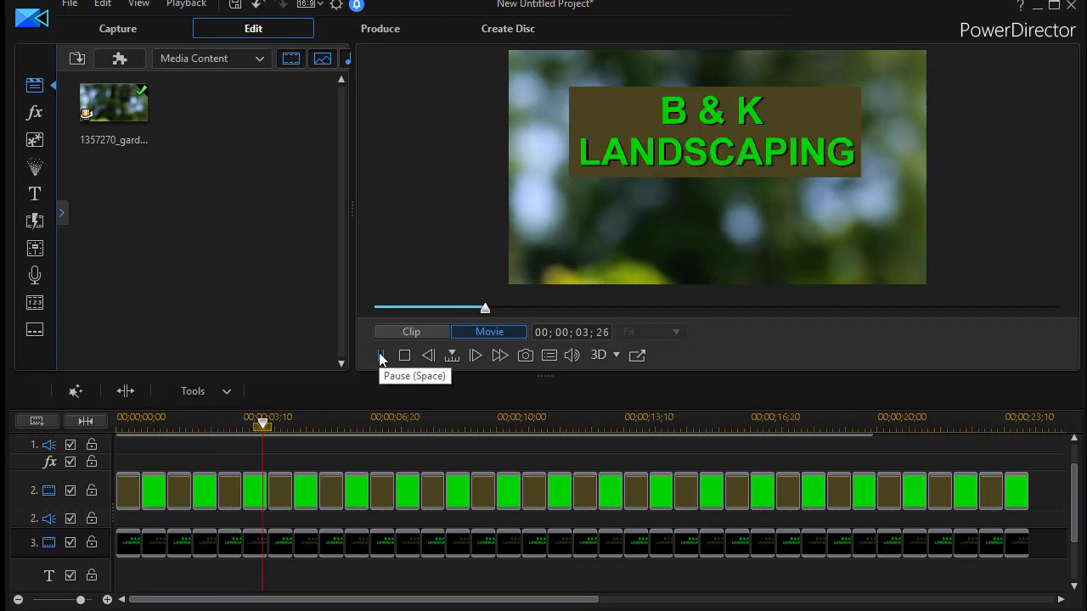
pyautogui.click(380, 357)
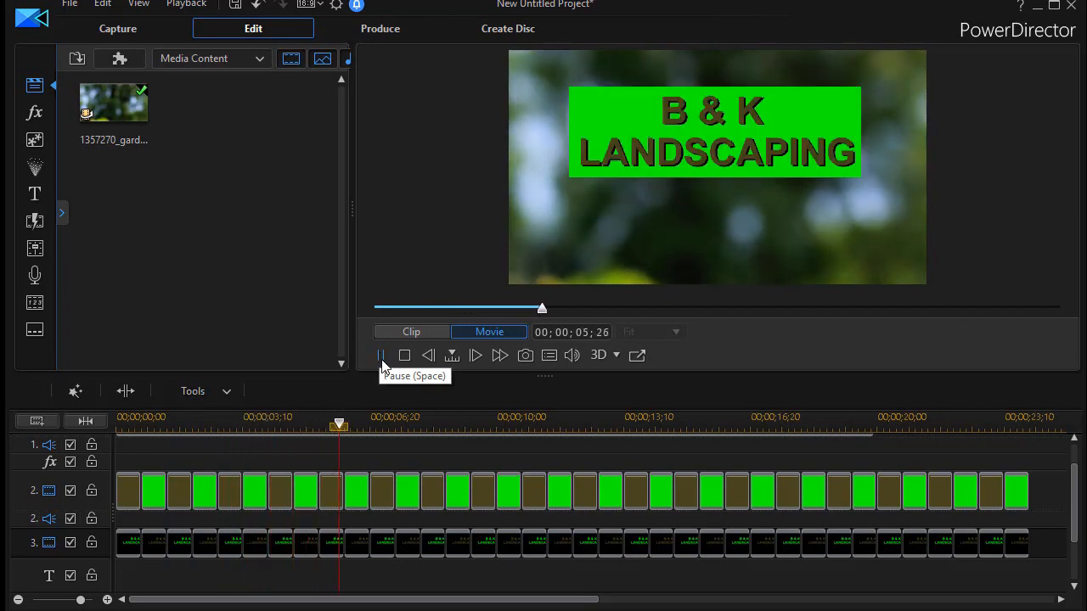
pyautogui.click(380, 355)
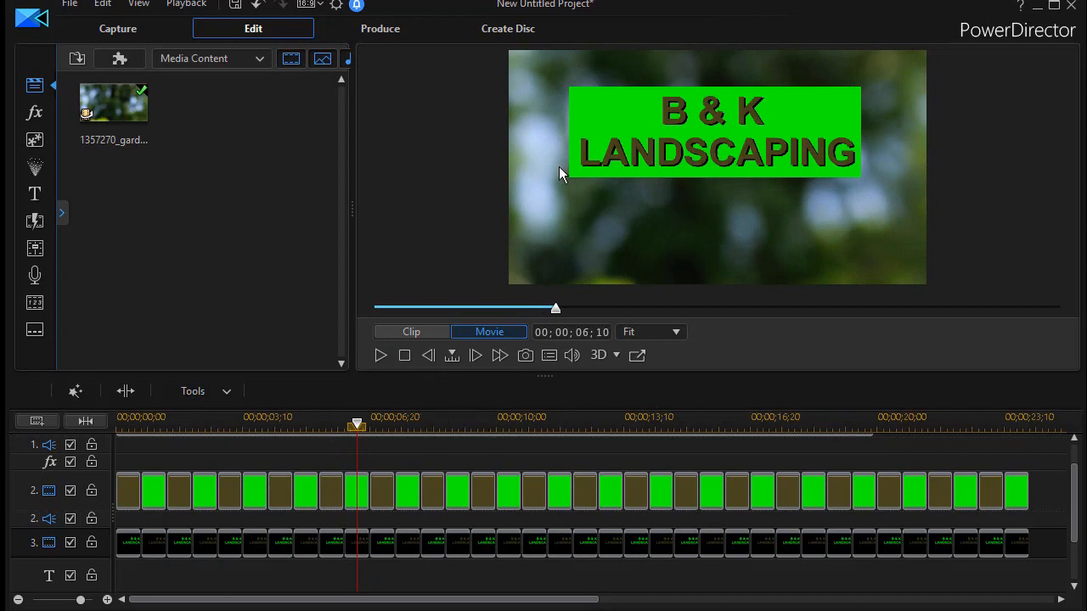
pyautogui.moveTo(722, 136)
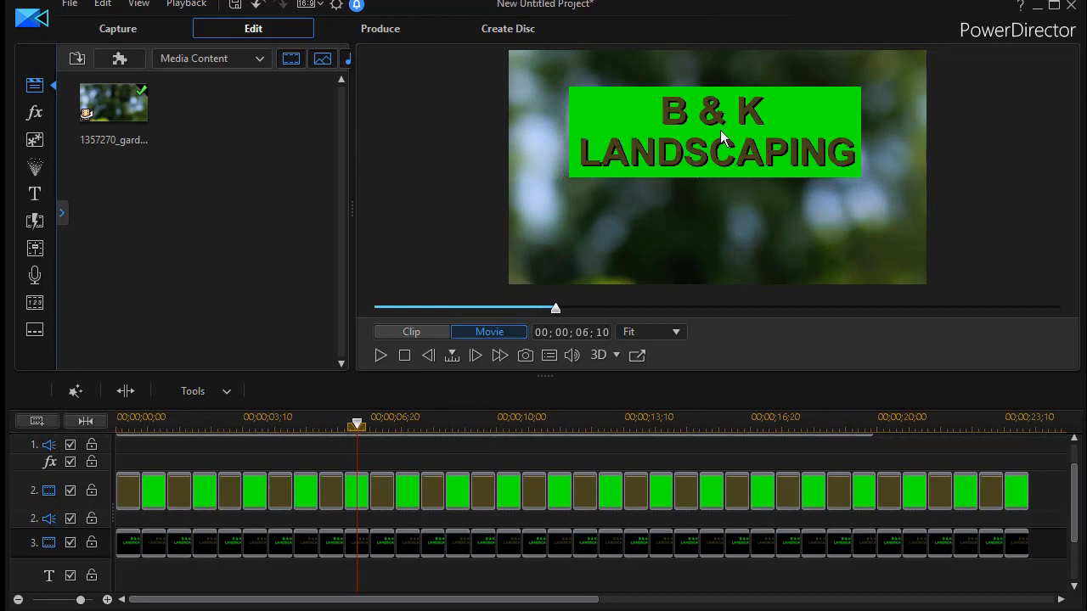
pyautogui.moveTo(730, 255)
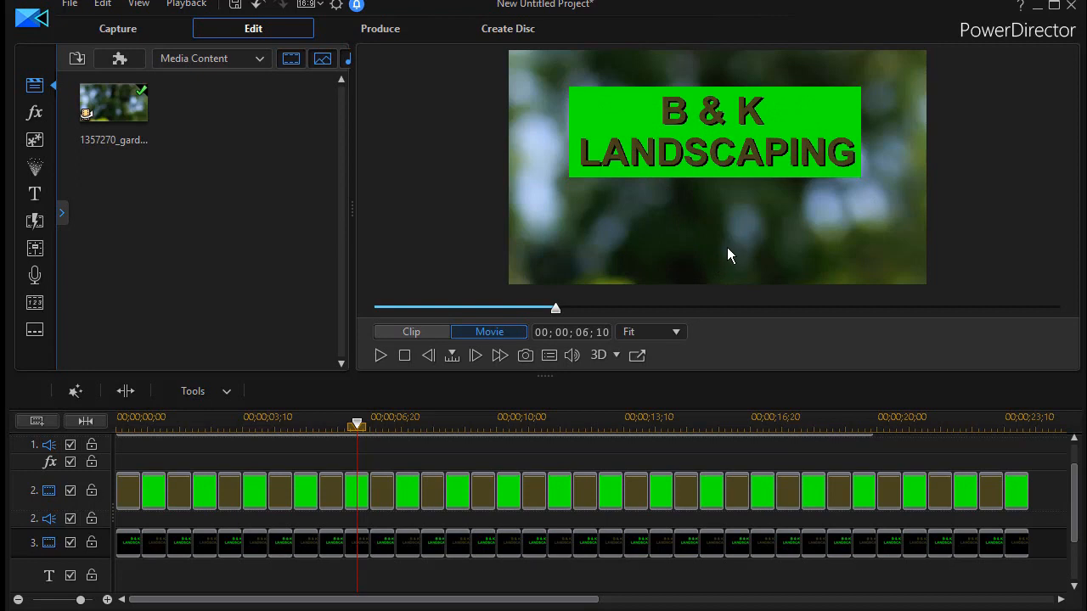
pyautogui.moveTo(925, 450)
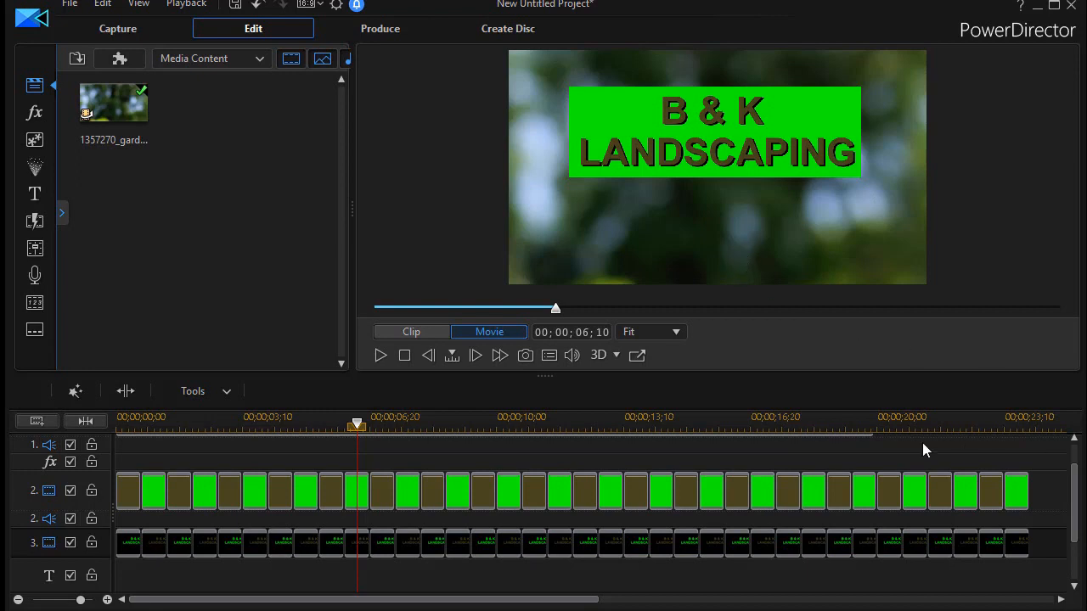
pyautogui.moveTo(722, 460)
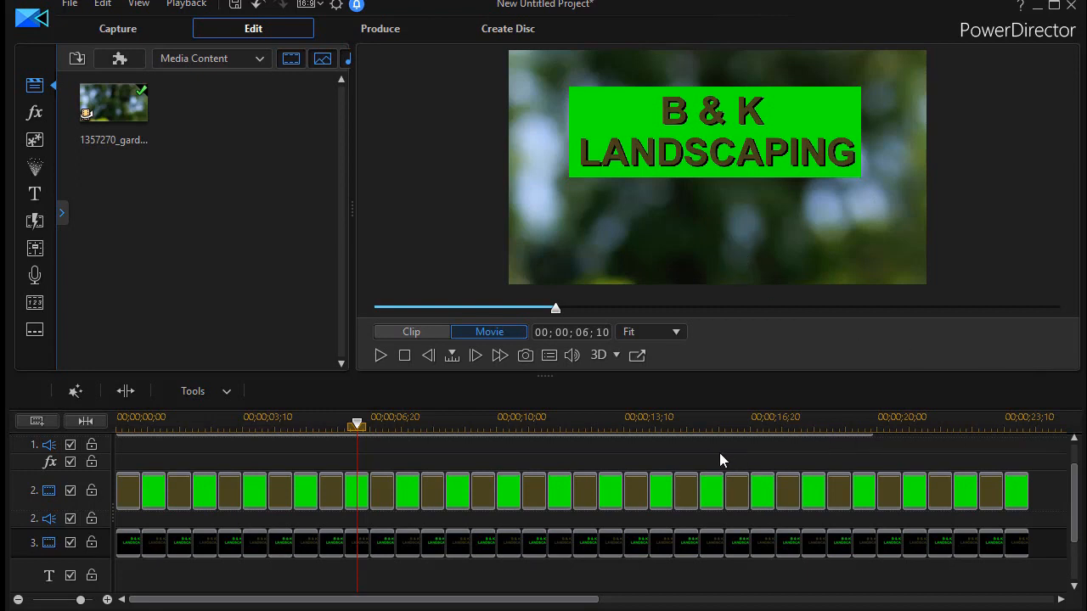